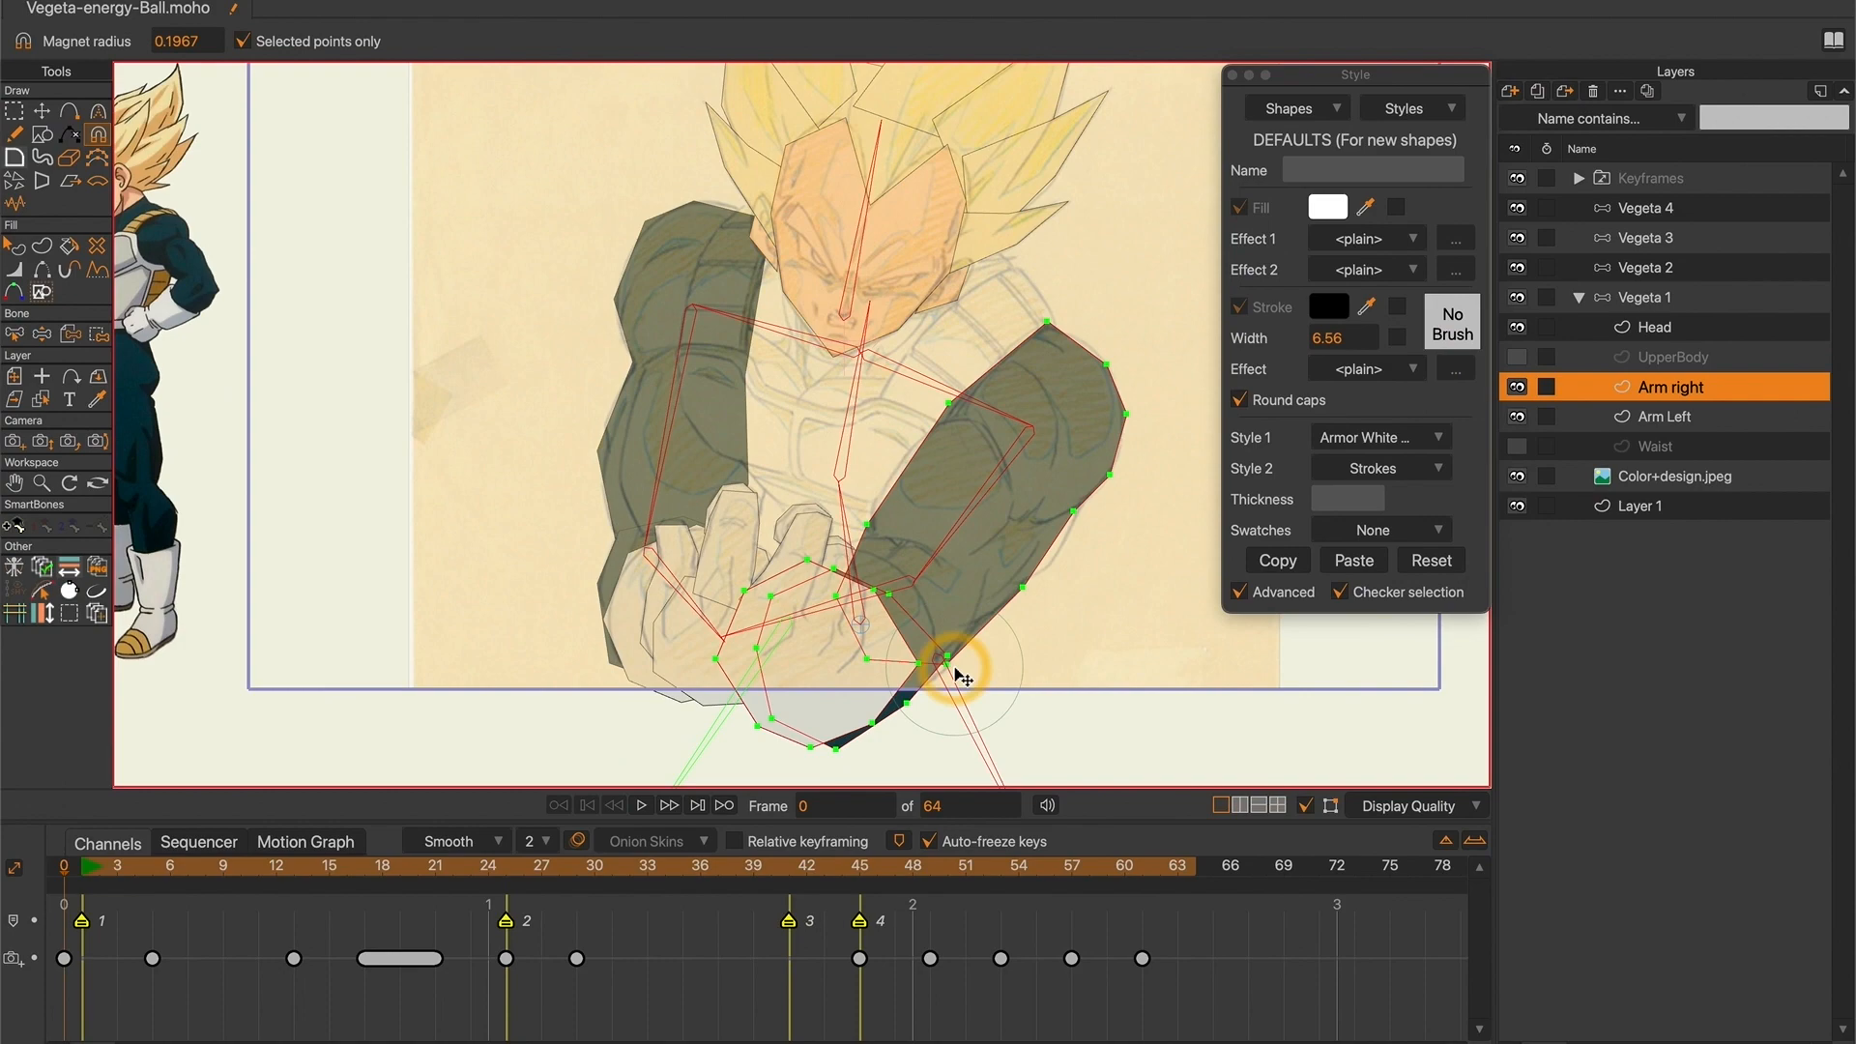
Convert the rough-sketch image sequence into a switch layer named Layer 4
left_click(1657, 447)
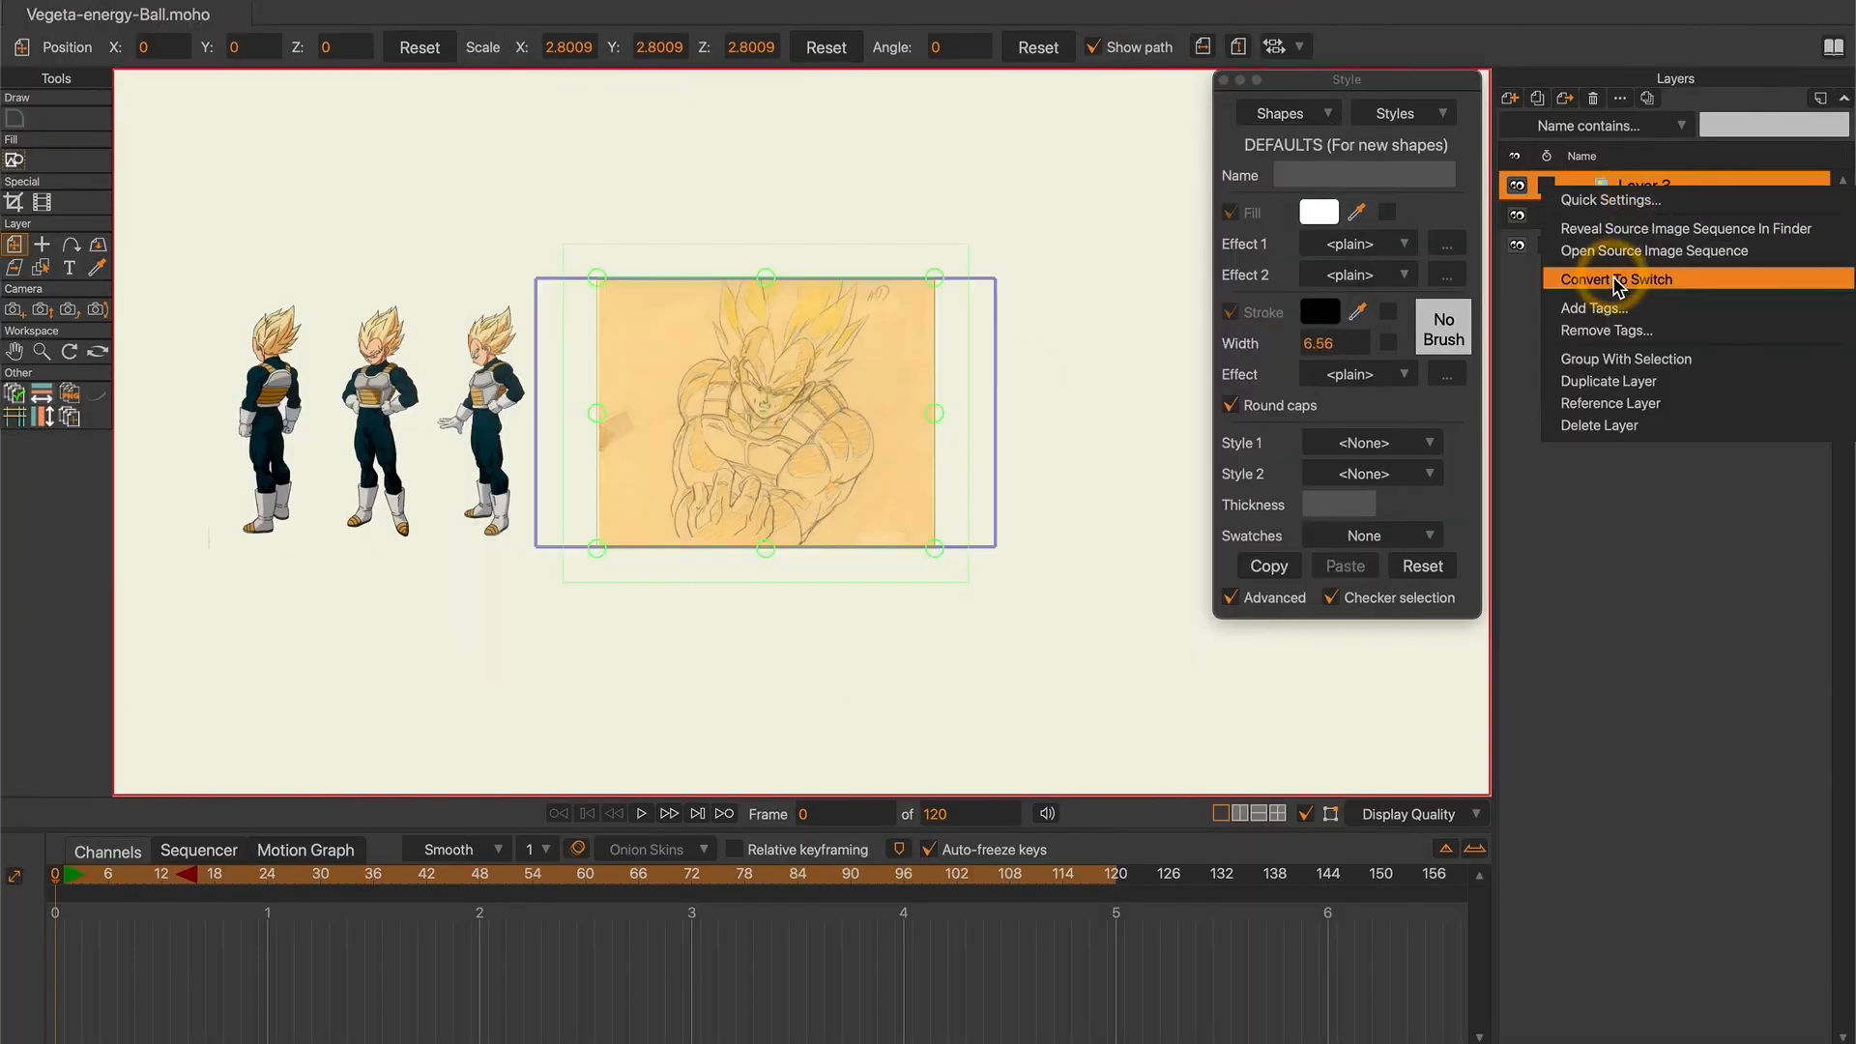
left_click(1617, 279)
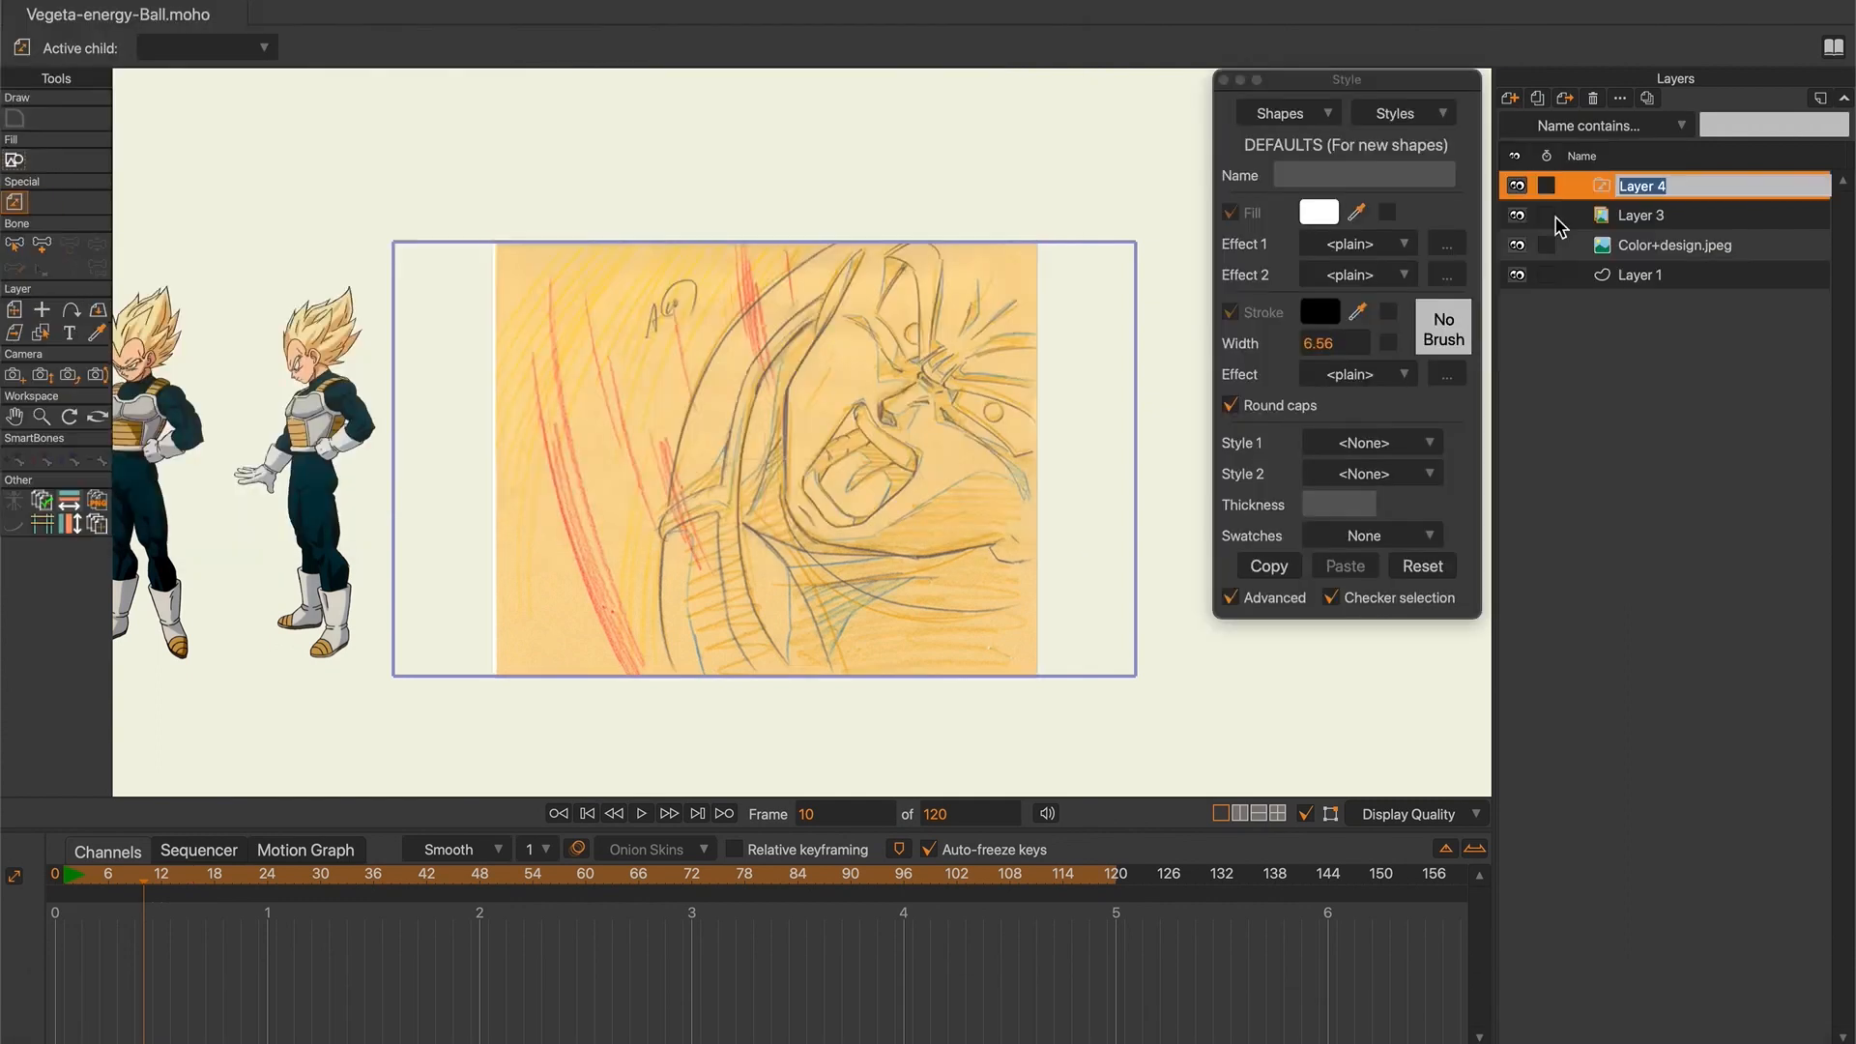
left_click(1577, 186)
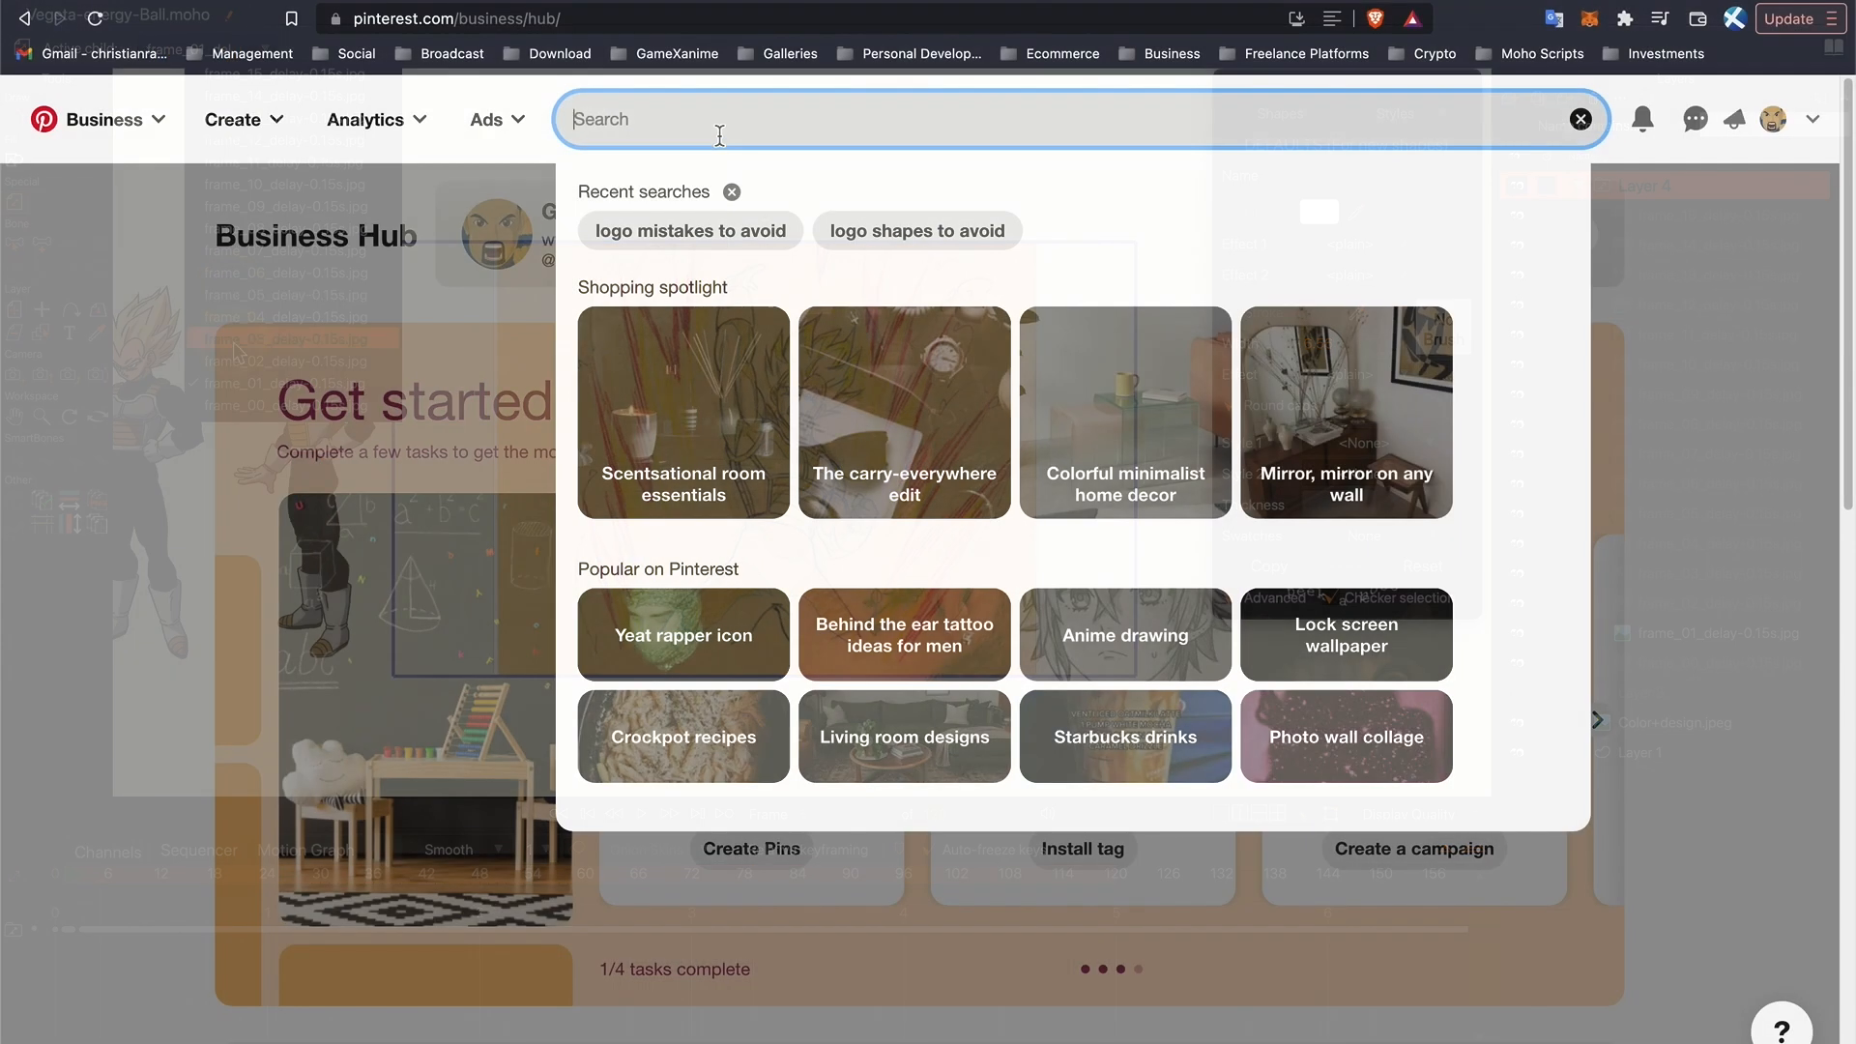
Search Pinterest for 'Dragon ball z GENGA' and browse the rough animation sketches
type("Dragon b")
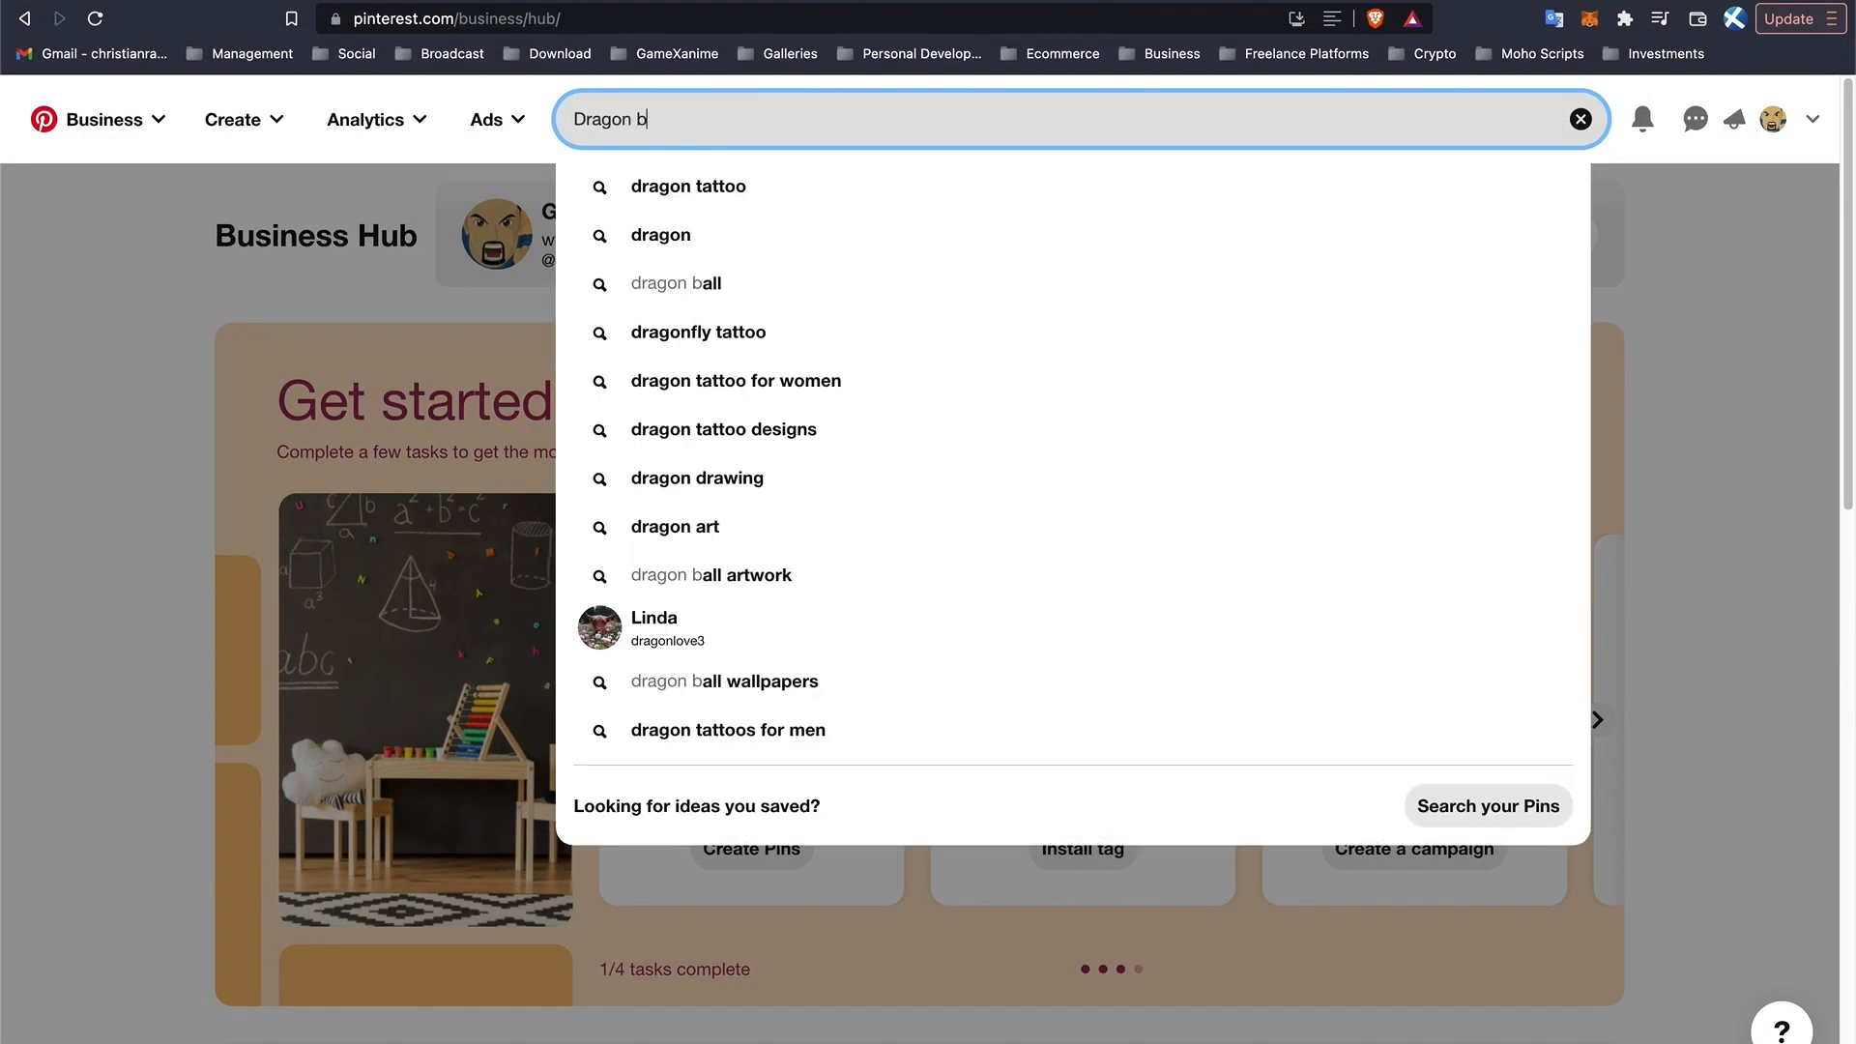
key("Enter")
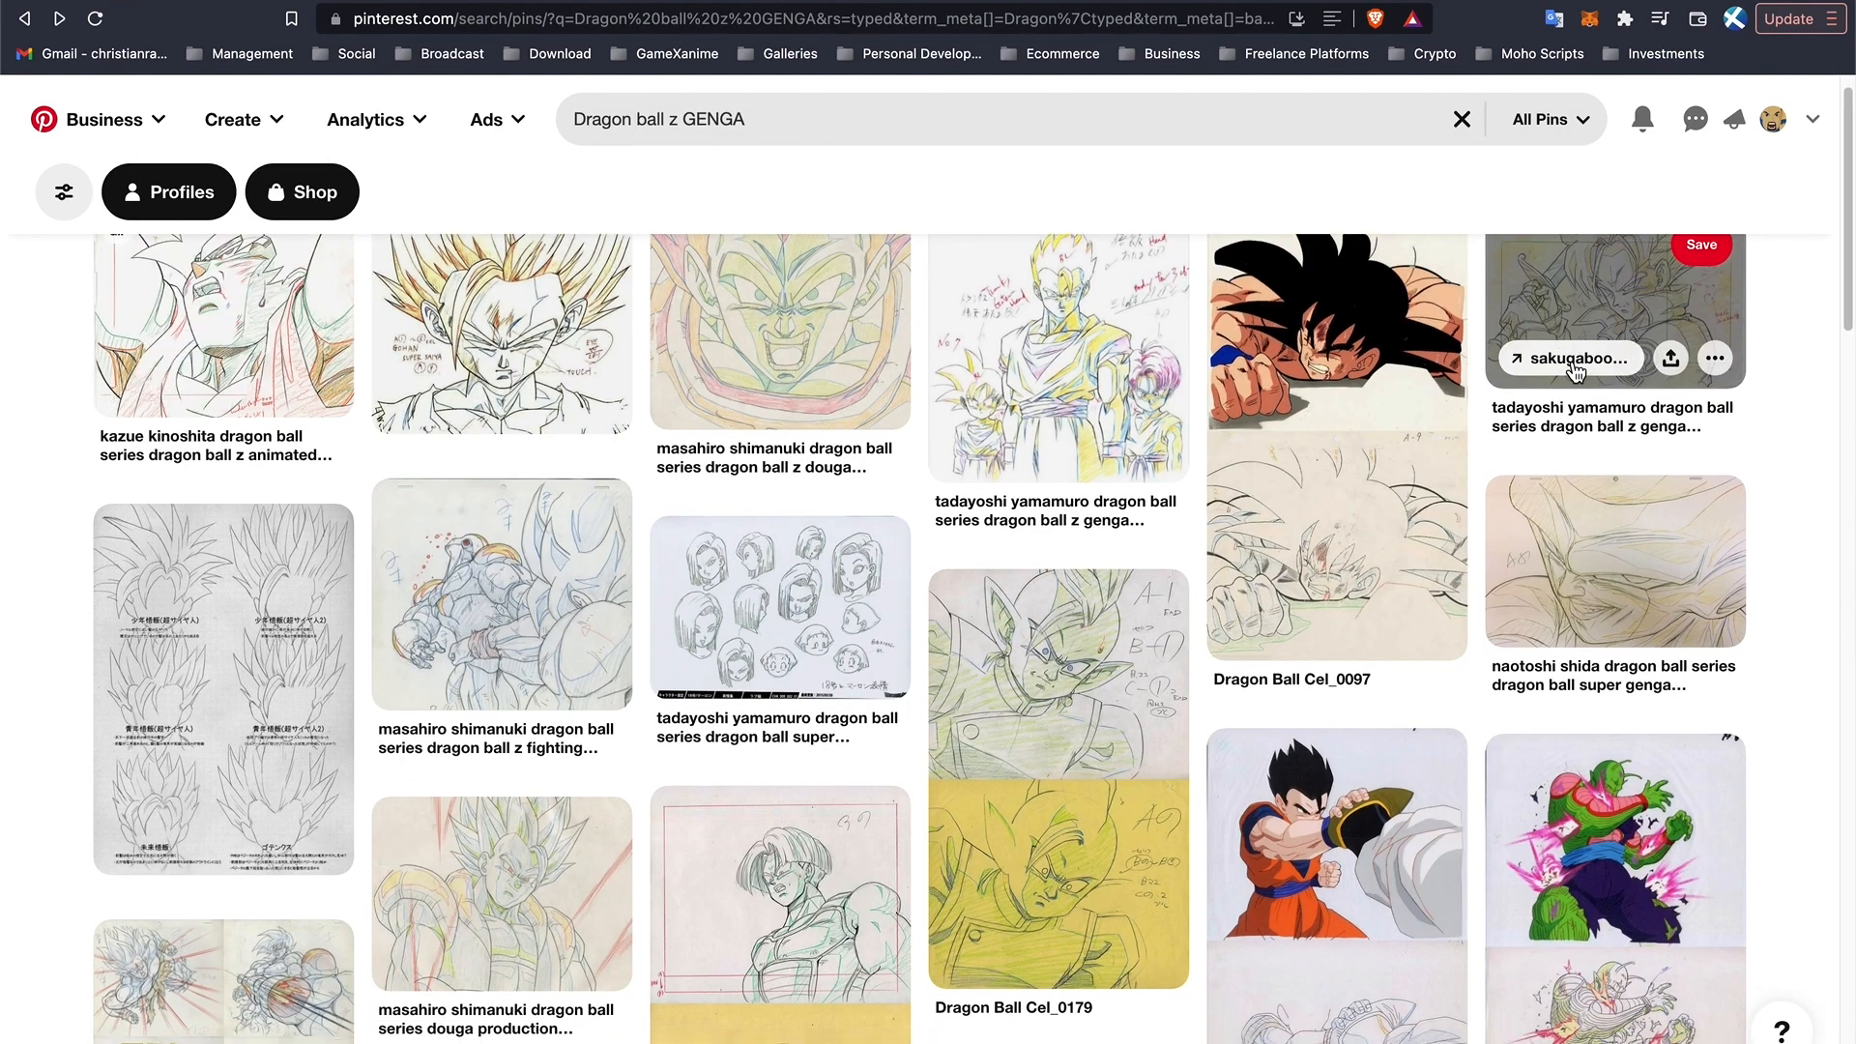
scroll("down", 3)
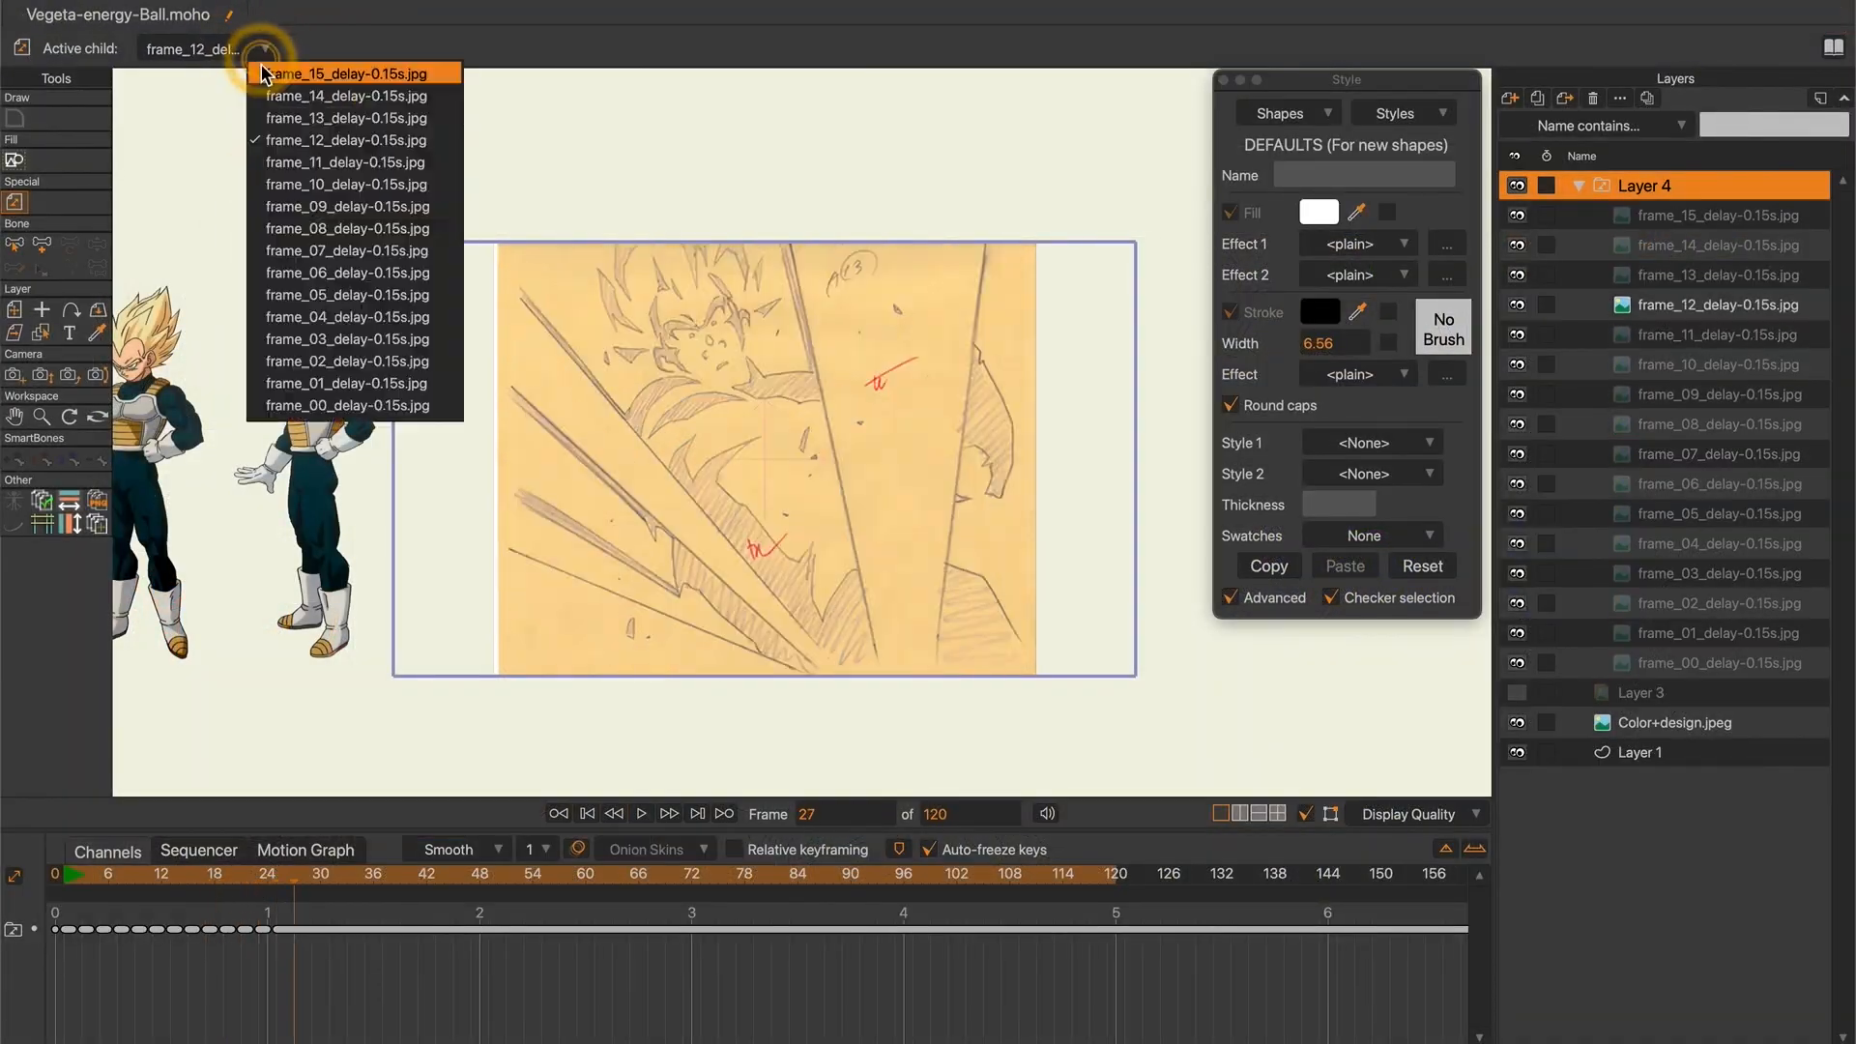
Show frame_00 as the active child and set the scene to end at frame 64
left_click(346, 404)
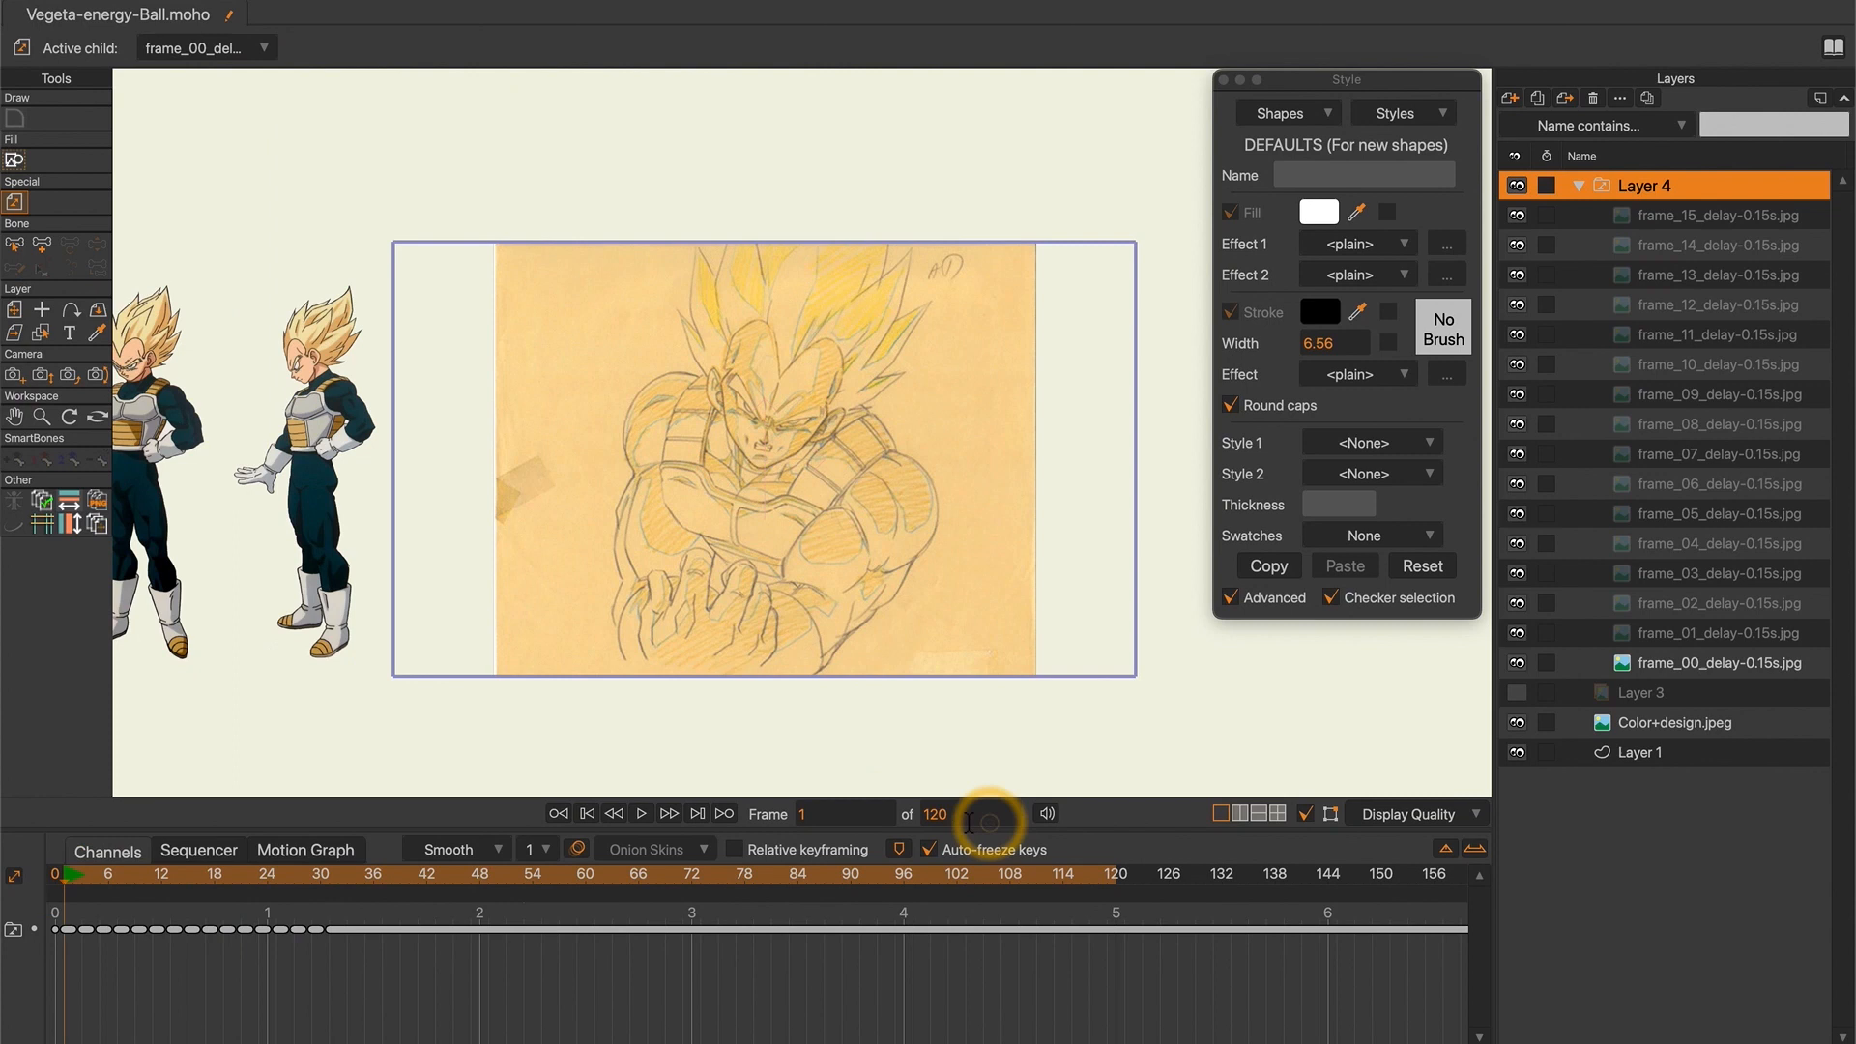
left_click(640, 814)
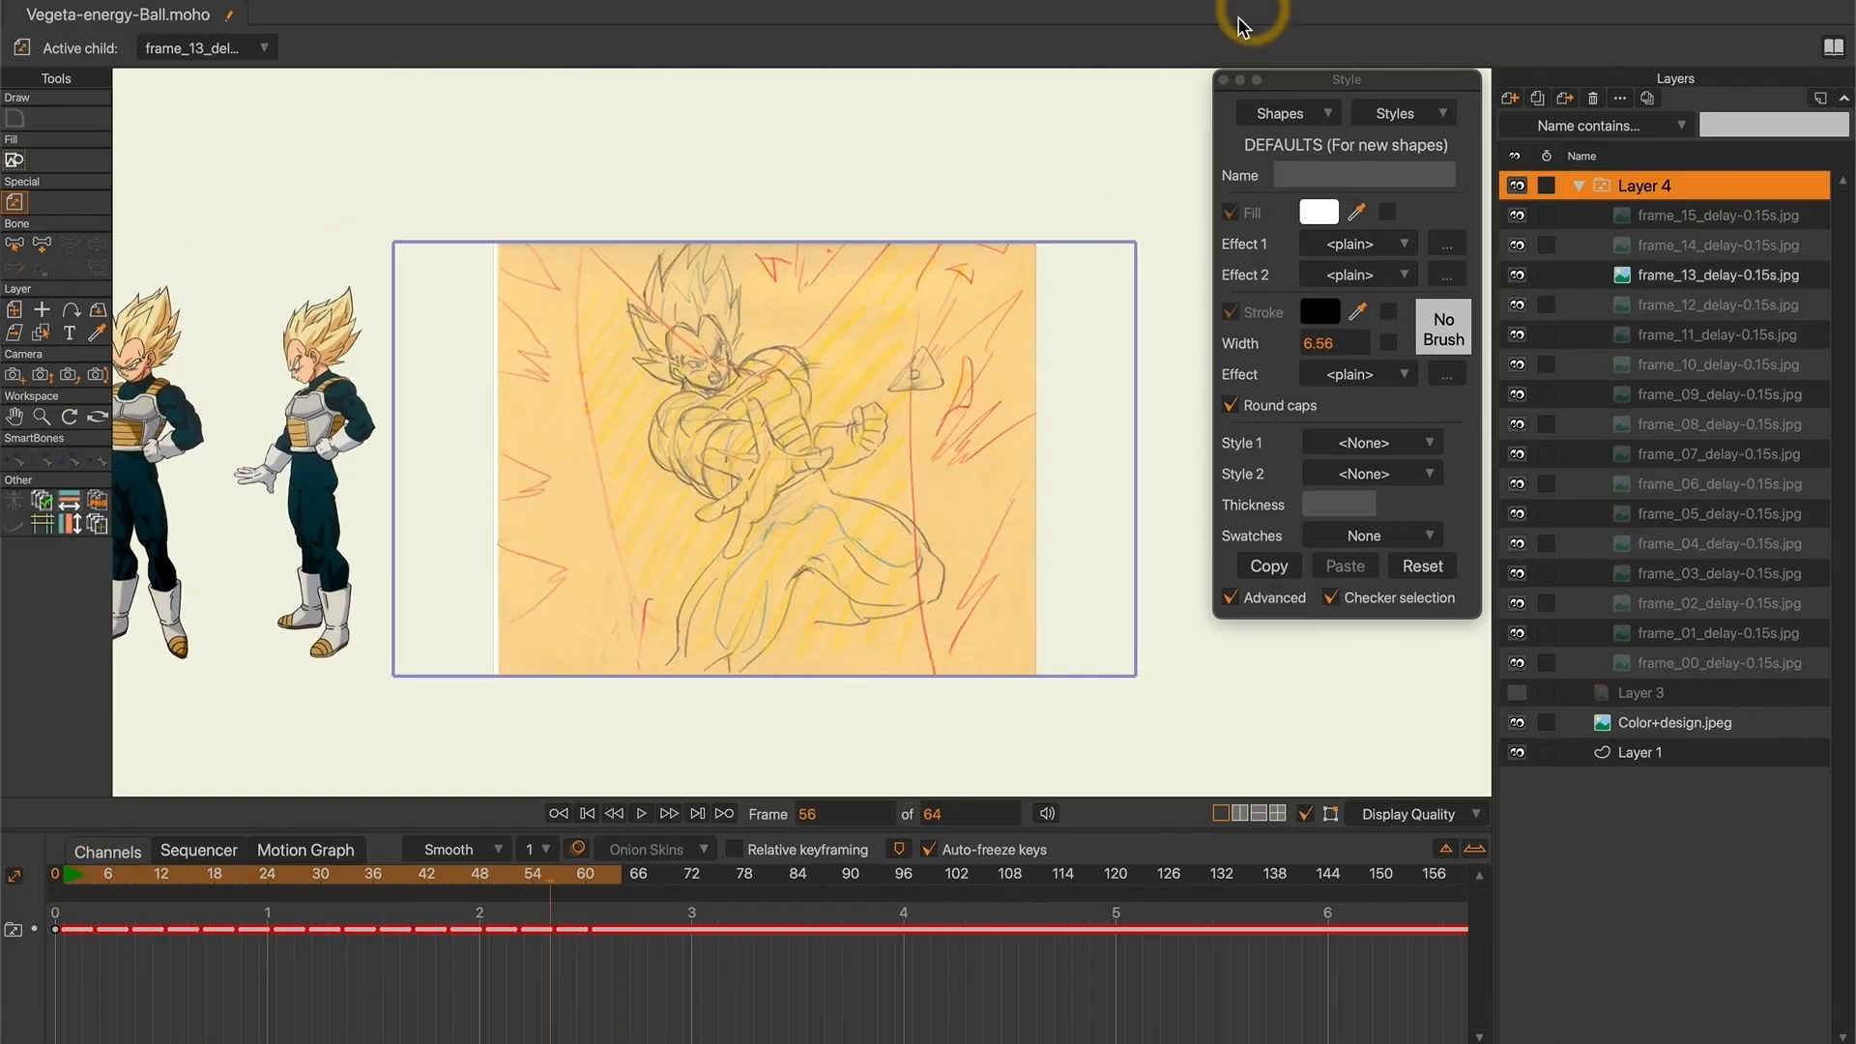
Create a new shape style named Armor via Styles > New
left_click(1399, 112)
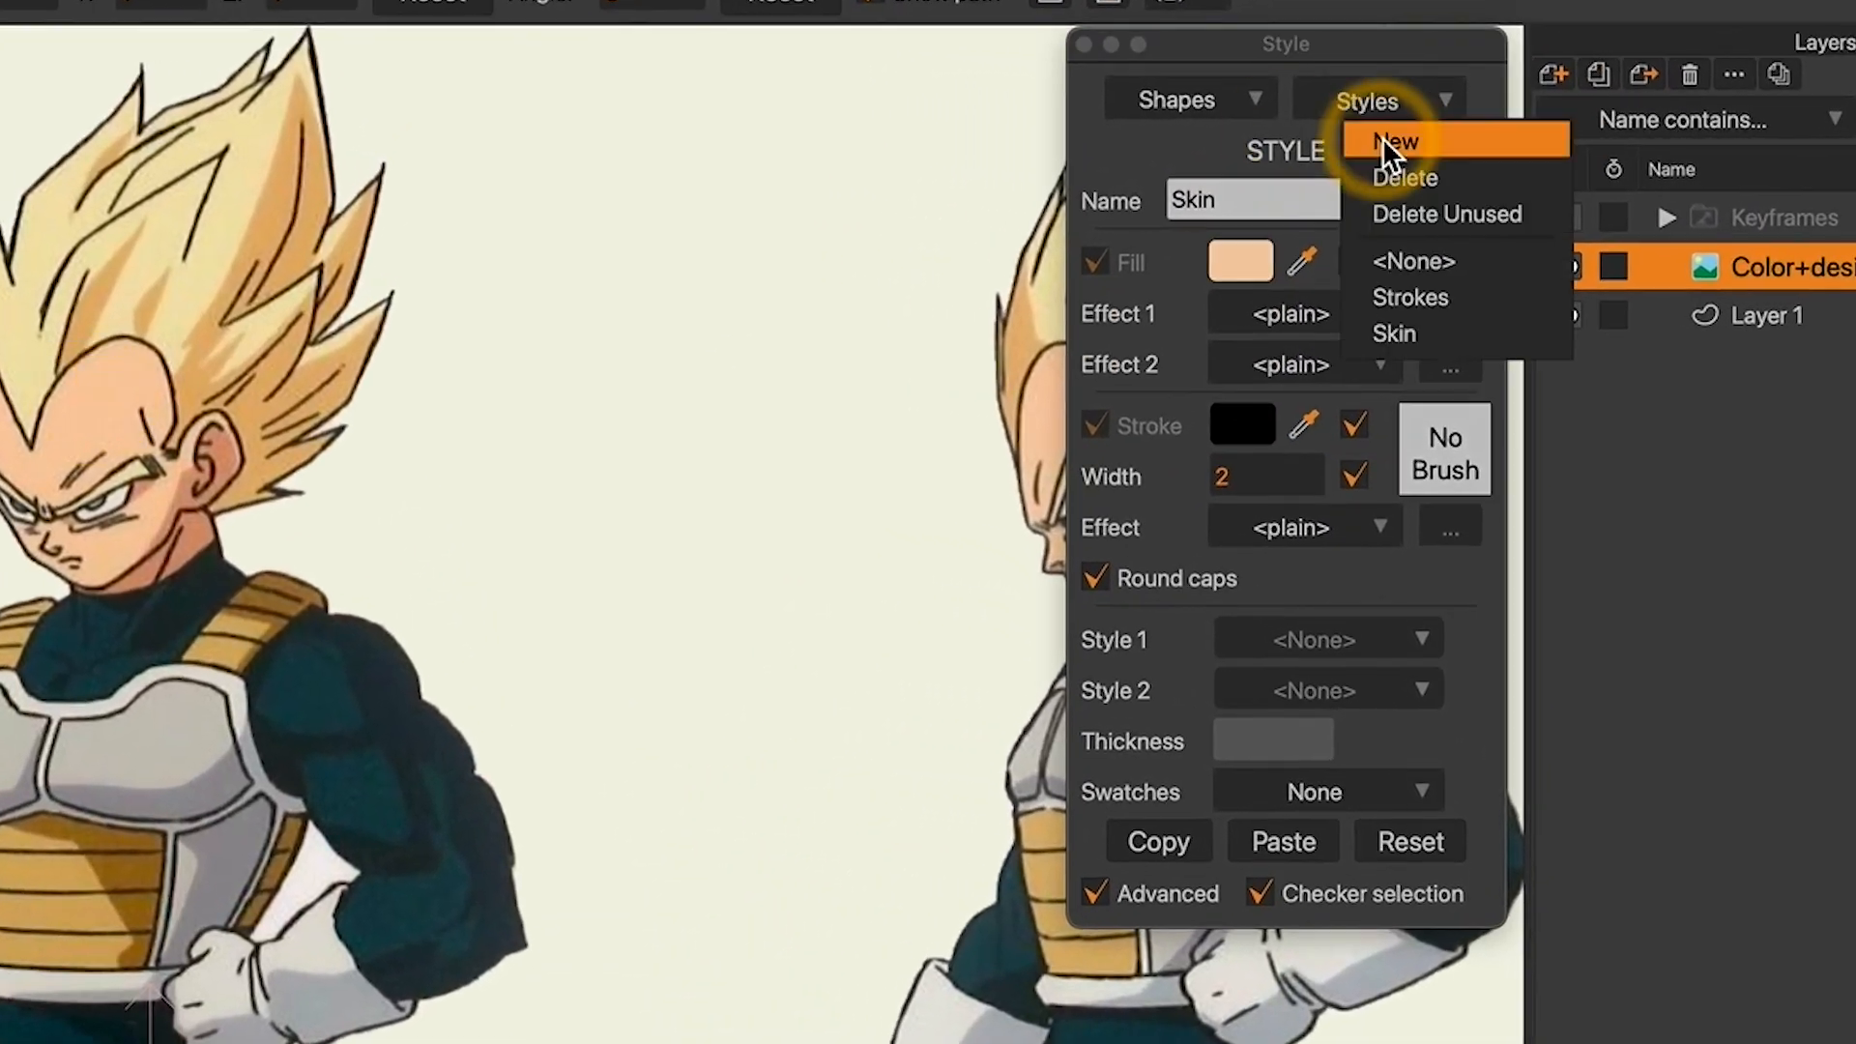
left_click(1398, 141)
type("Armor")
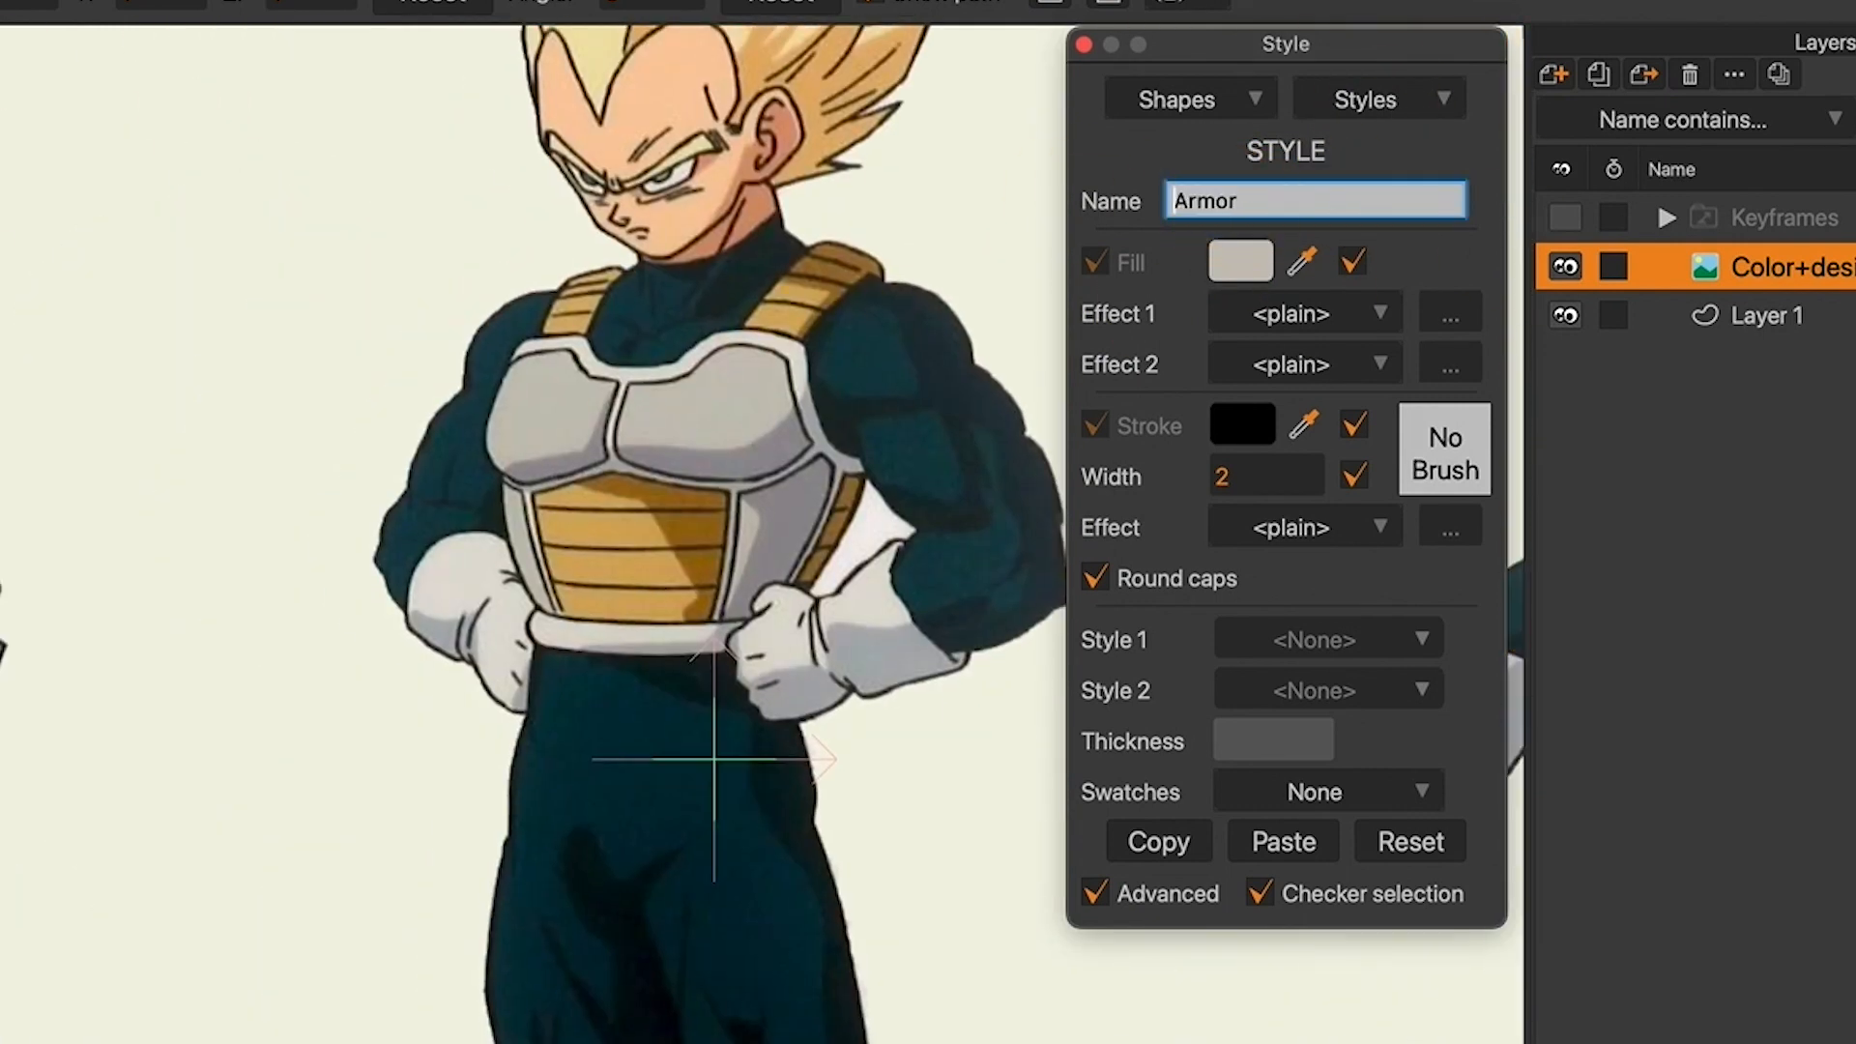
key("Backspace")
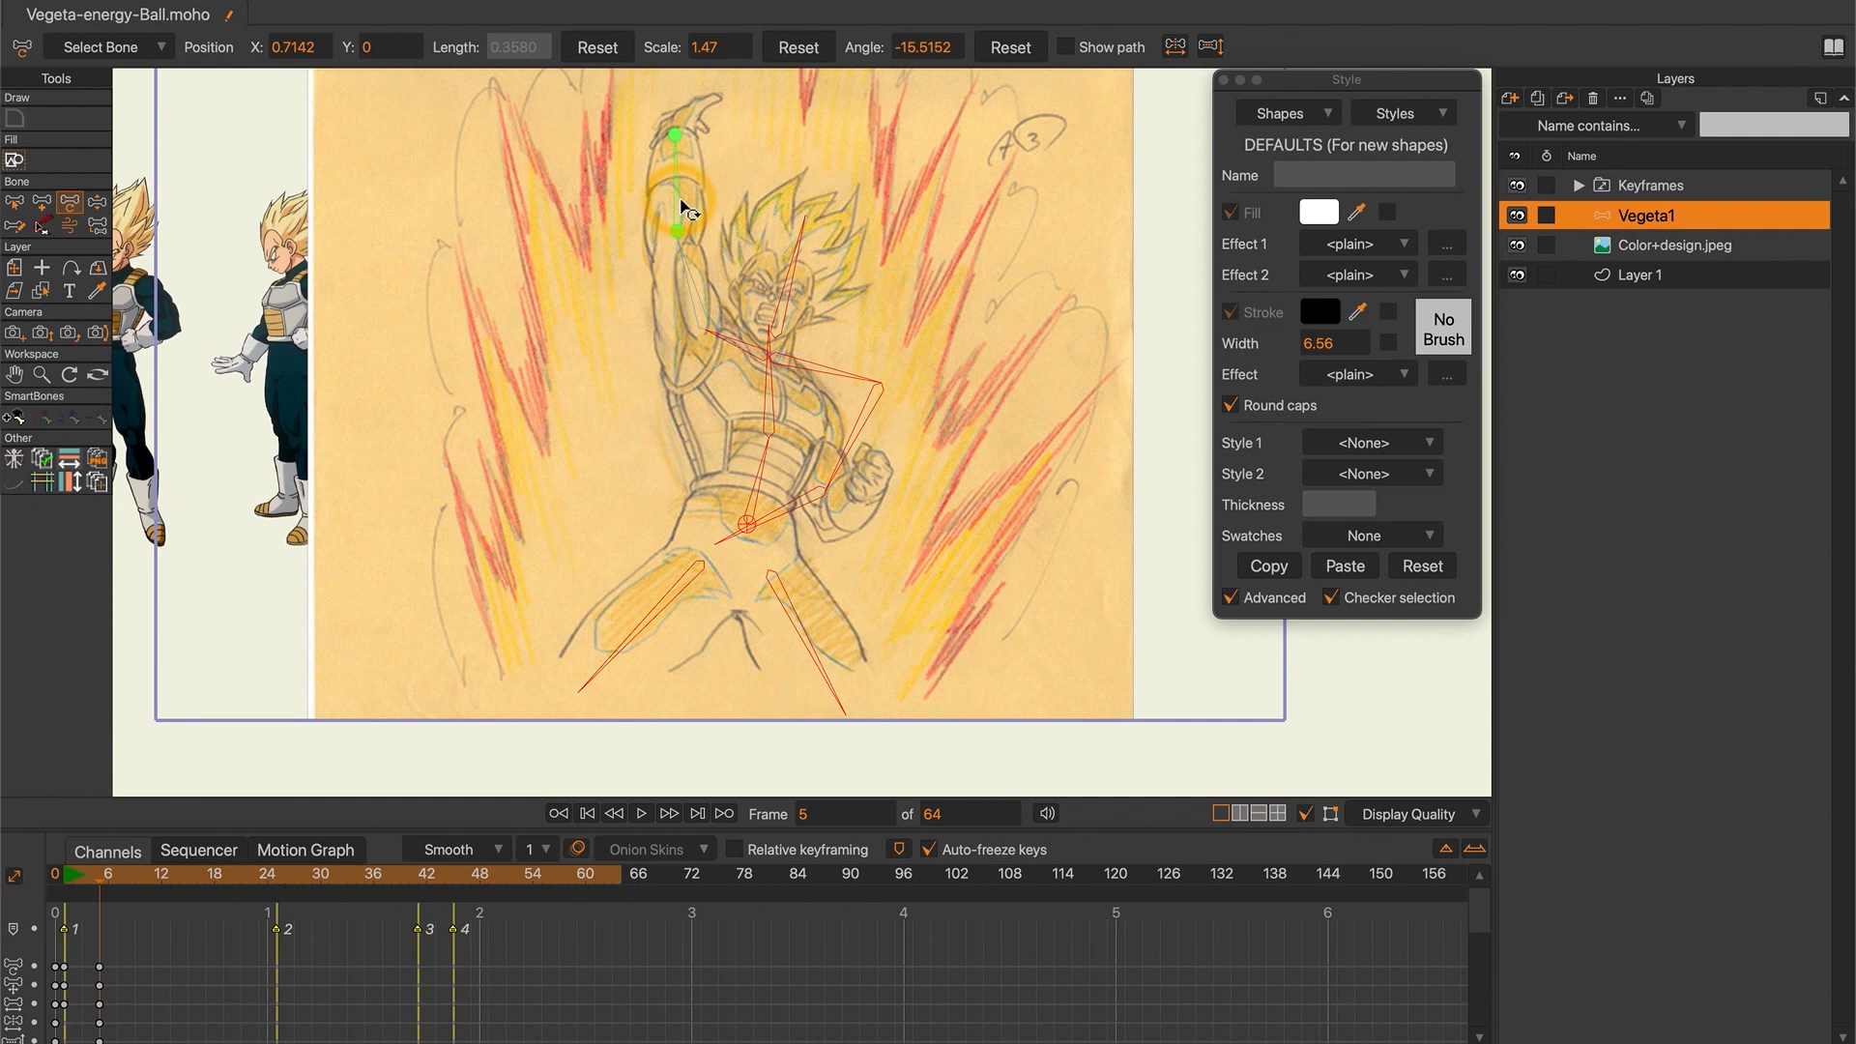
Rotate Vegeta1's arm, shoulder and forearm bones to match the raised-hand sketch pose
left_click(56, 958)
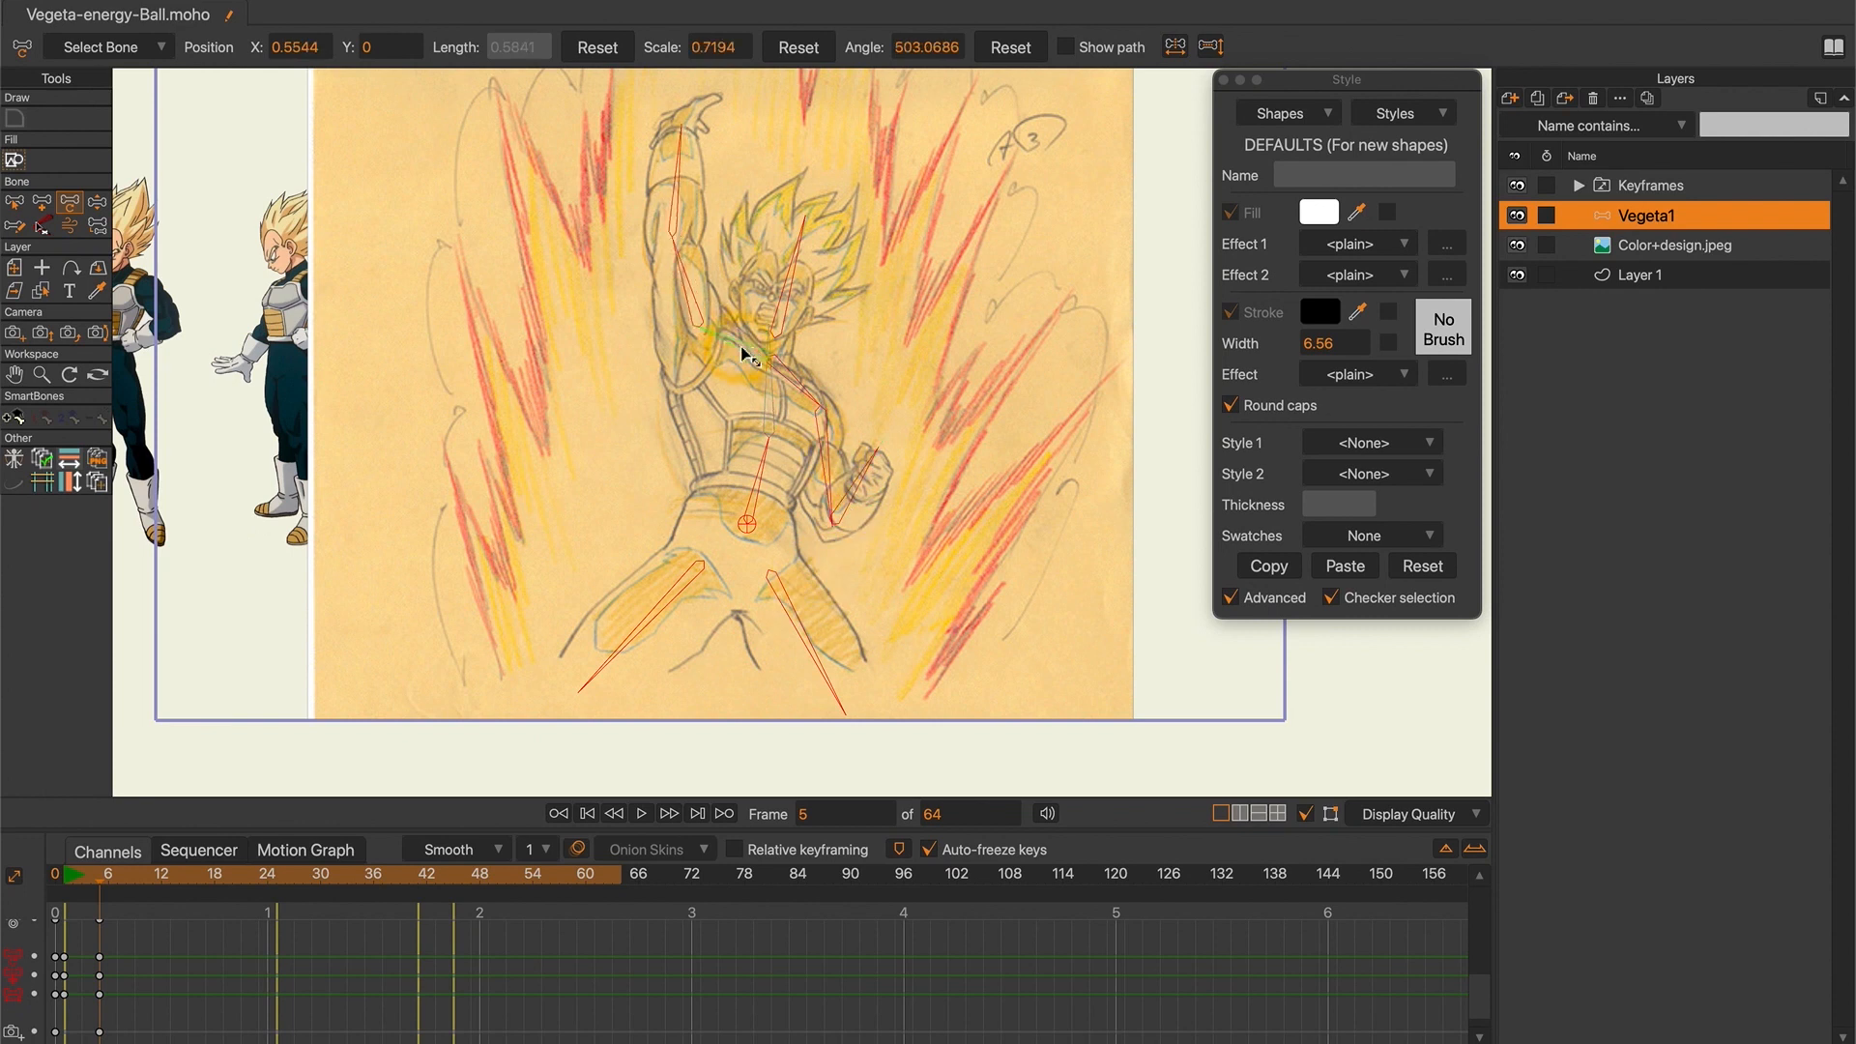
left_click(136, 874)
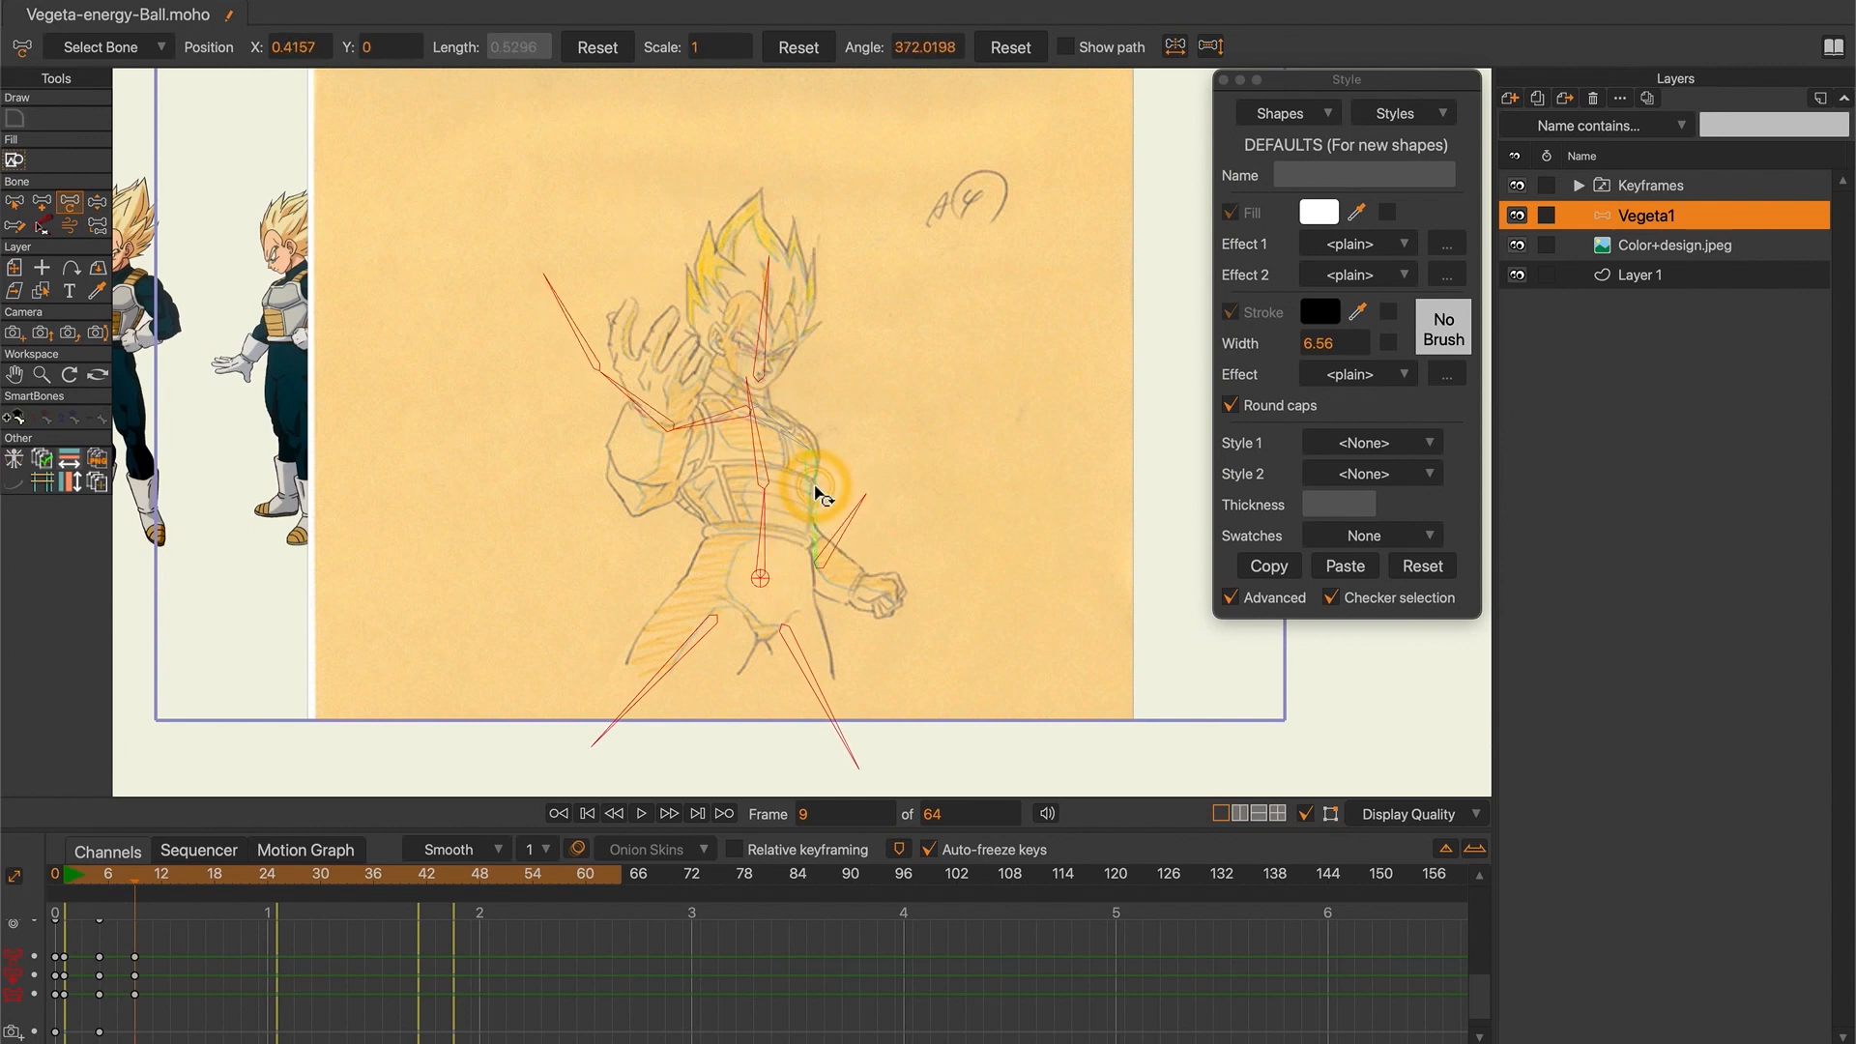
left_click_drag(816, 493, 663, 468)
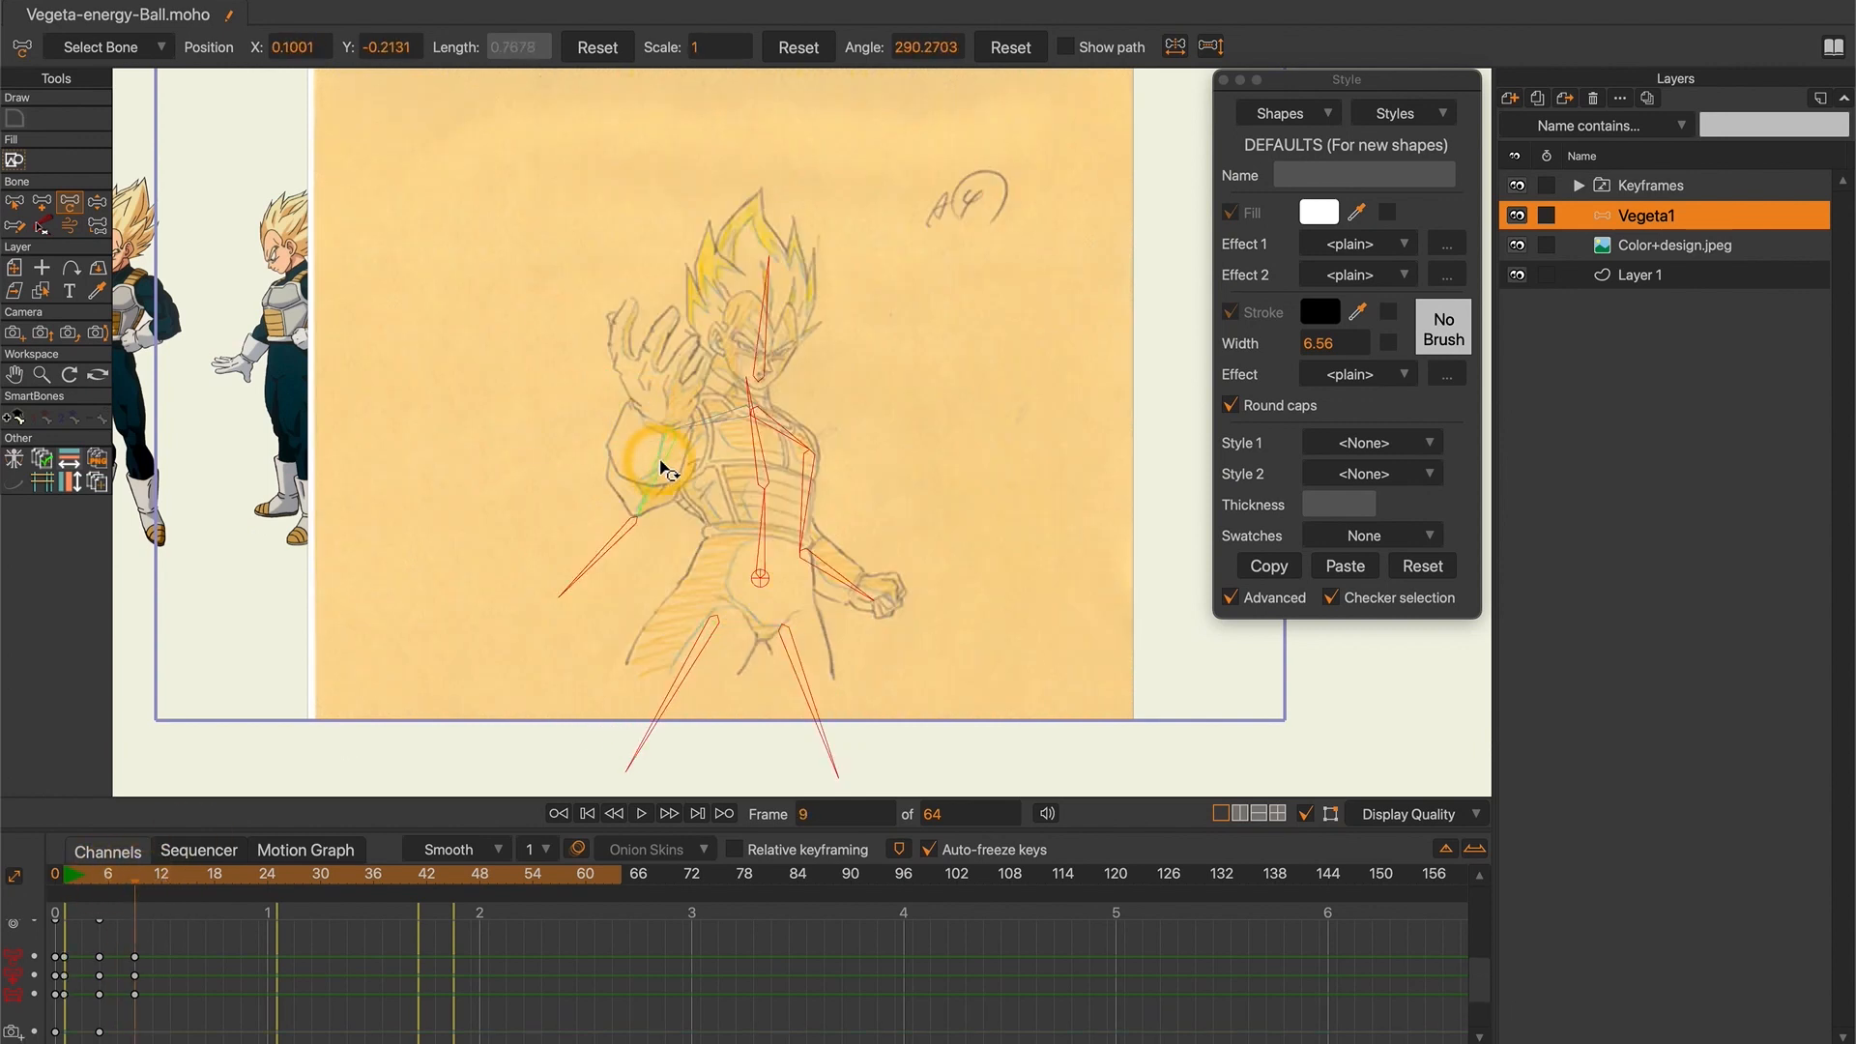
left_click(160, 874)
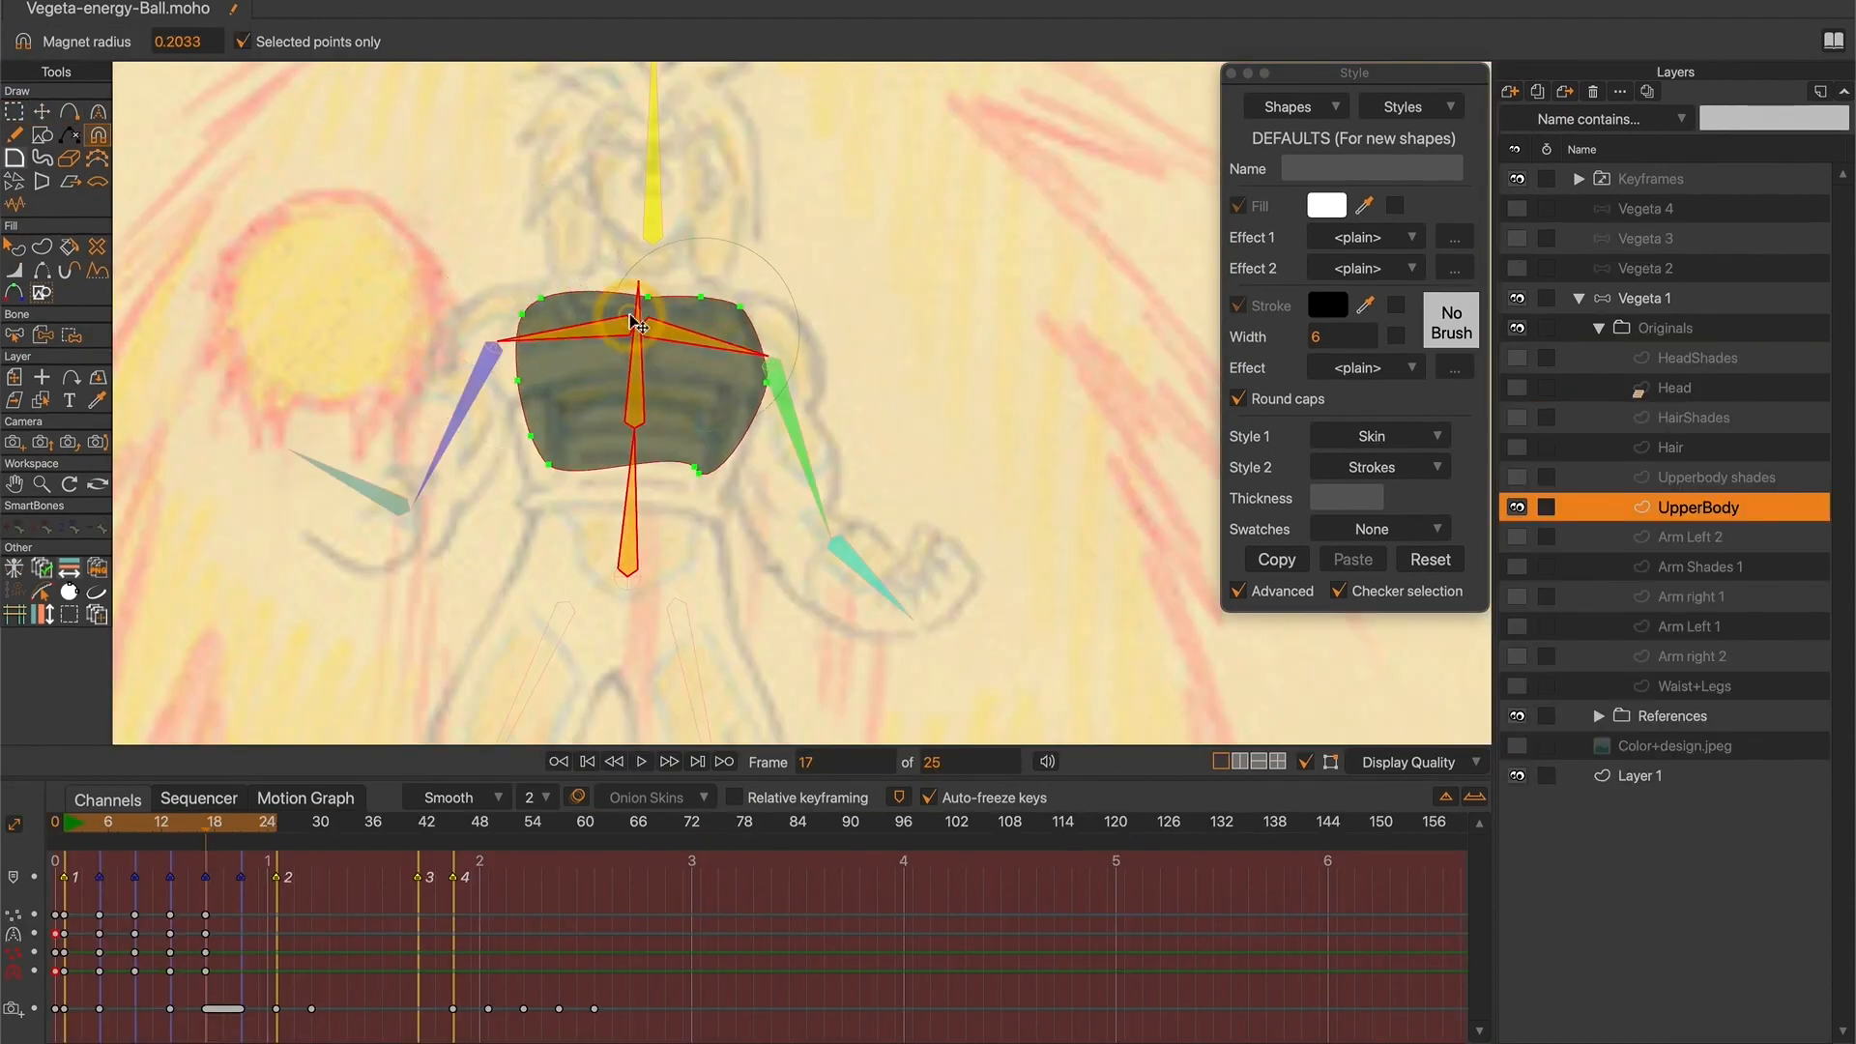
Drag the UpperBody torso points to fit the sketch at frame 17
left_click_drag(630, 325, 640, 257)
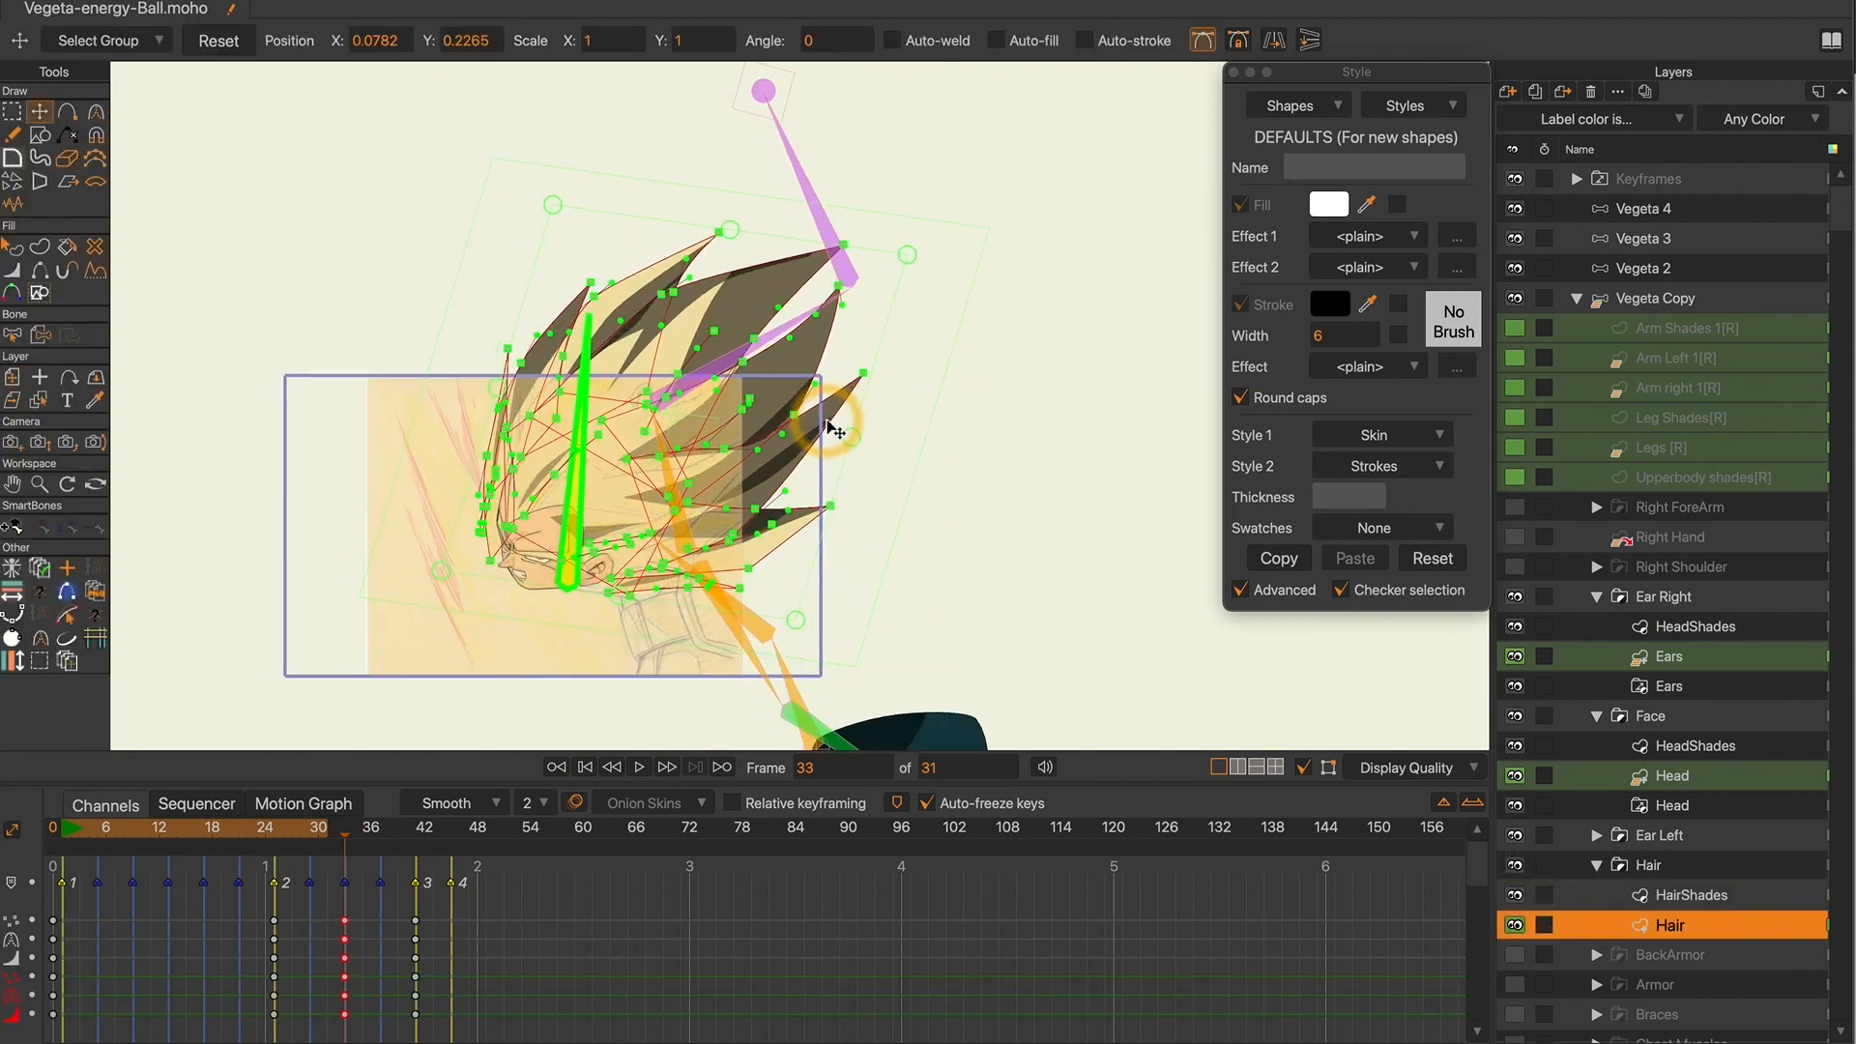
Select a point on Vegeta Copy's spiky hair to reveal its editable points
left_click(387, 826)
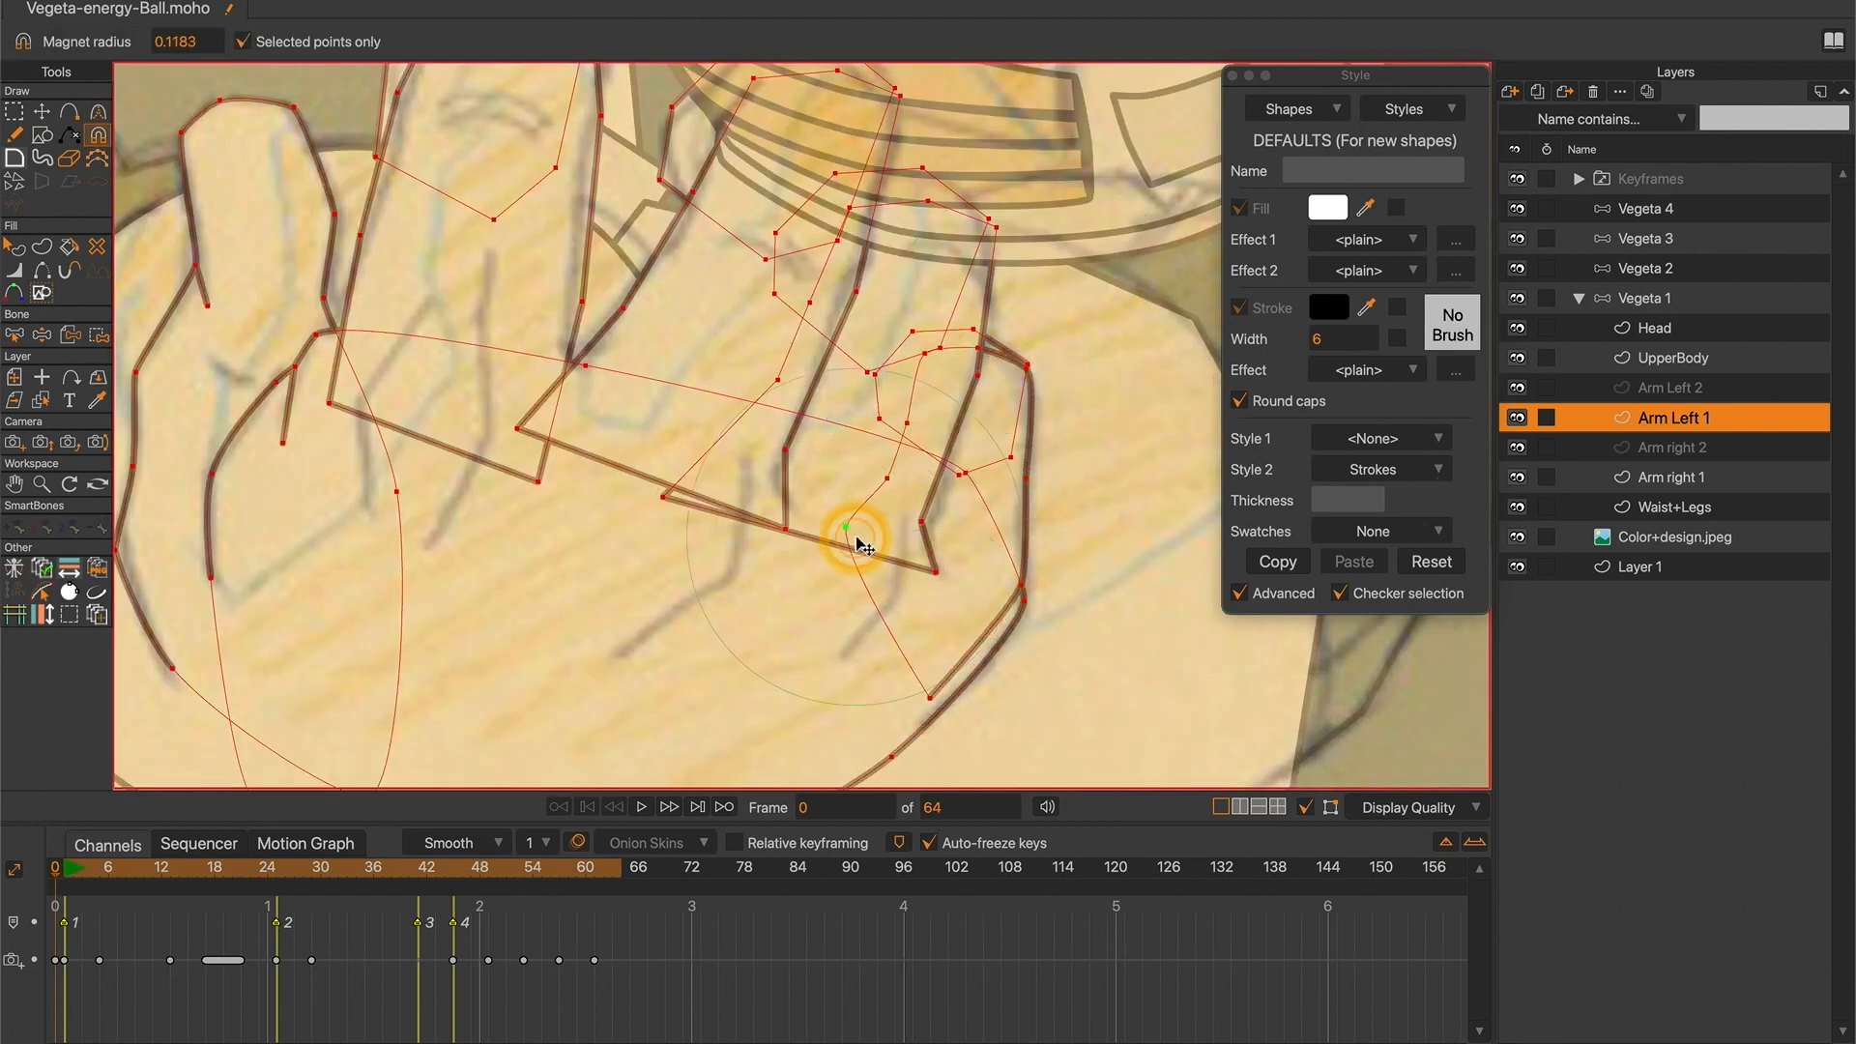
Adjust a point on the Arm Left 1 hand outline over the pencil finger sketch
left_click(1672, 476)
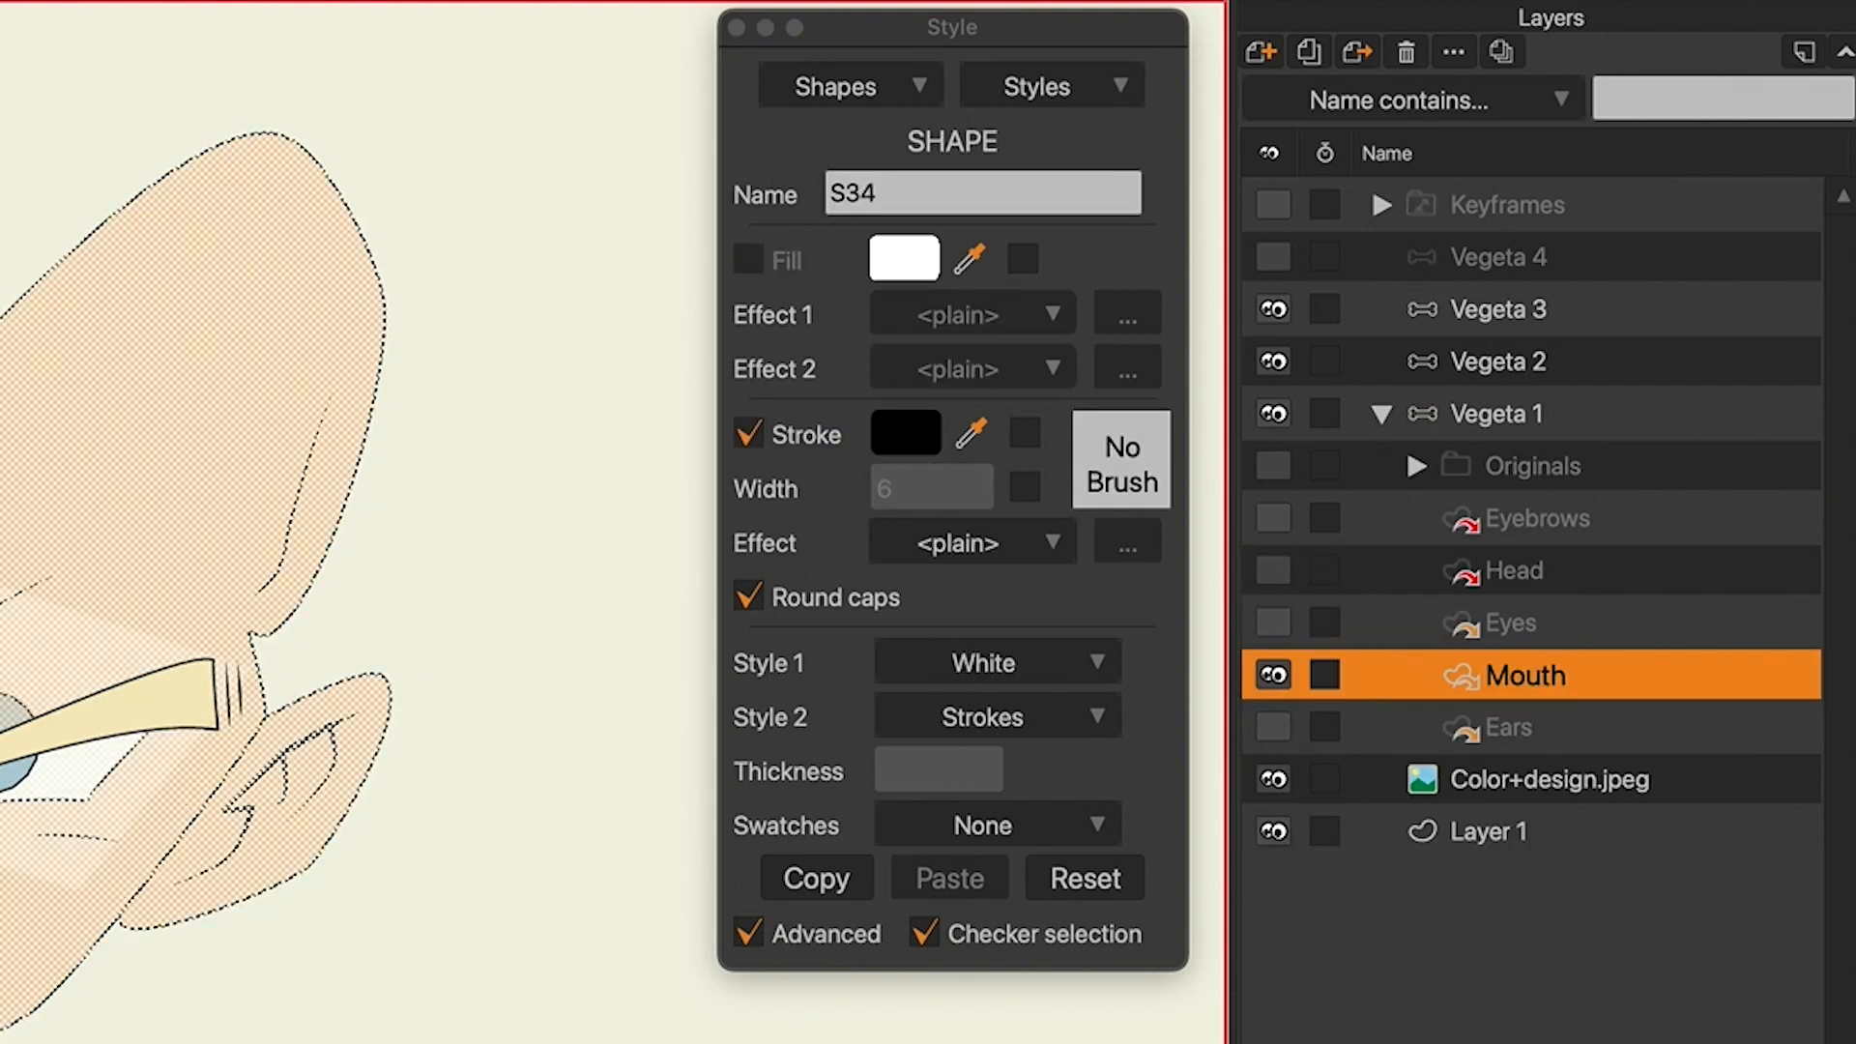
Toggle the Mouth reference layer's visibility and group the face layers into a Head folder
left_click(1272, 675)
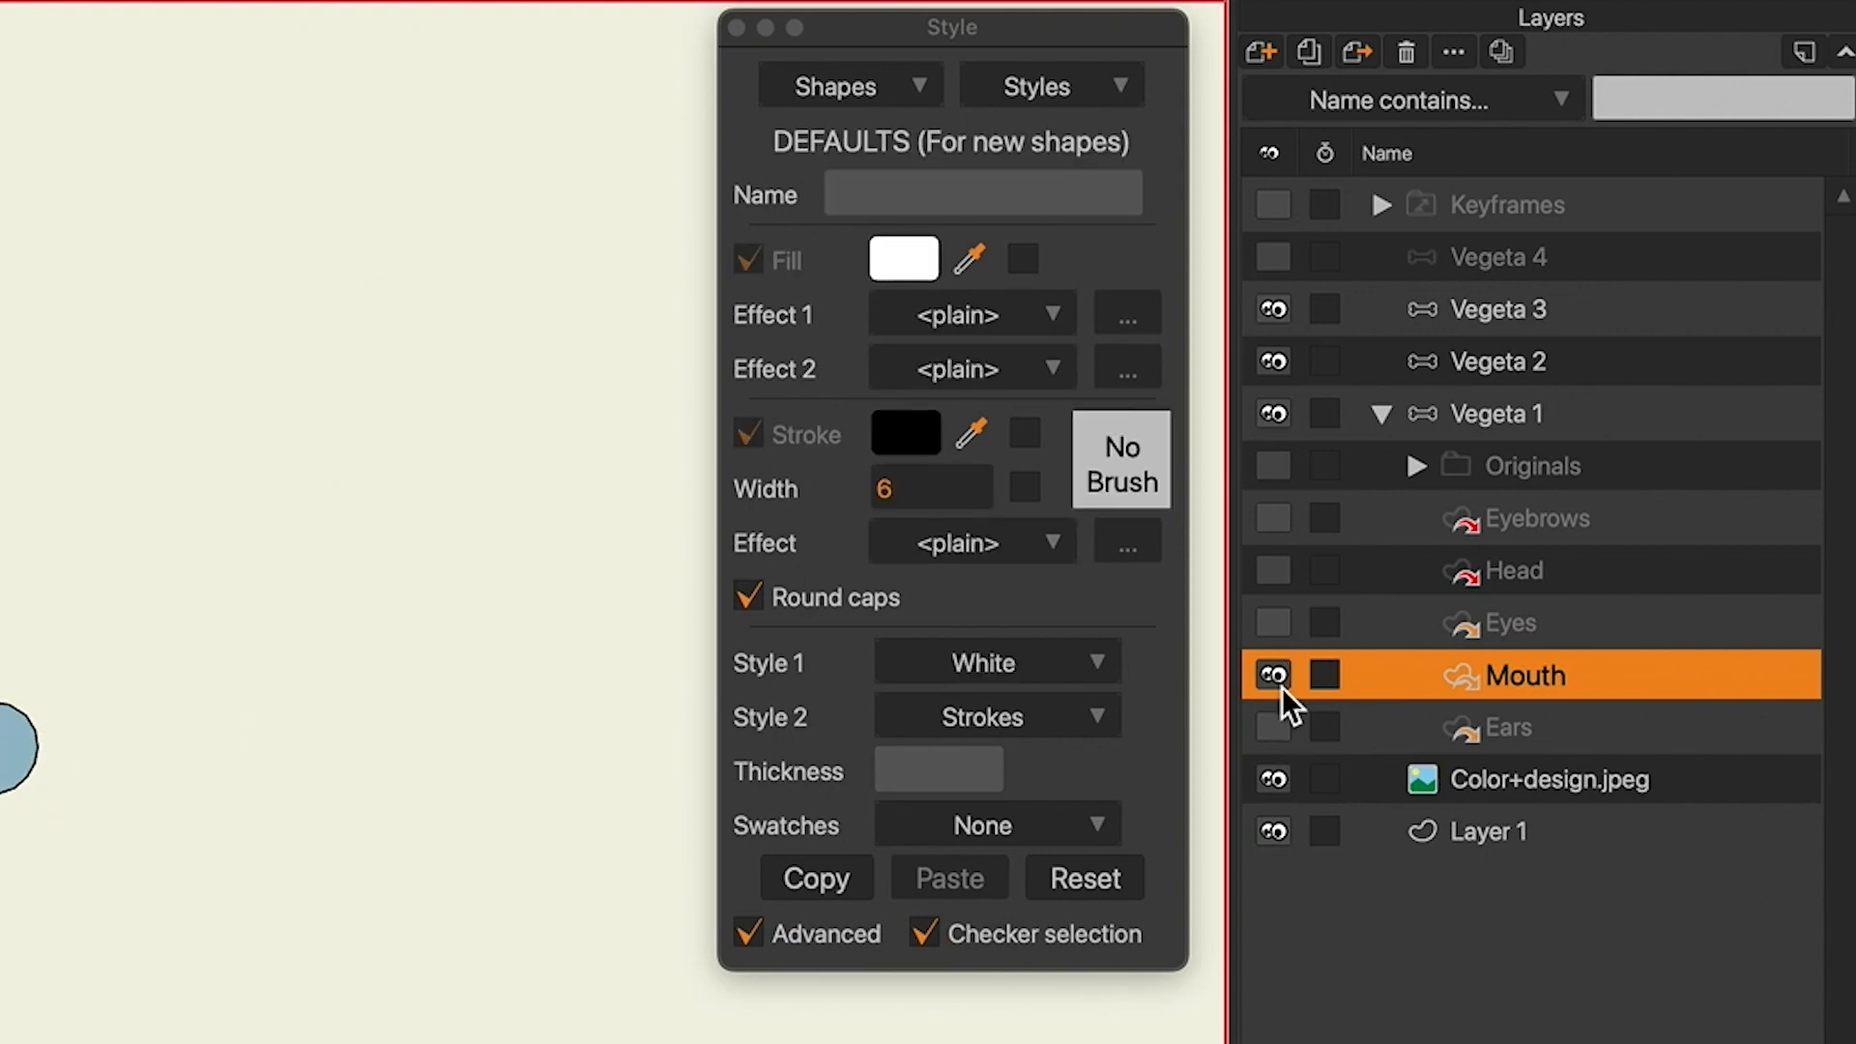
left_click(1510, 727)
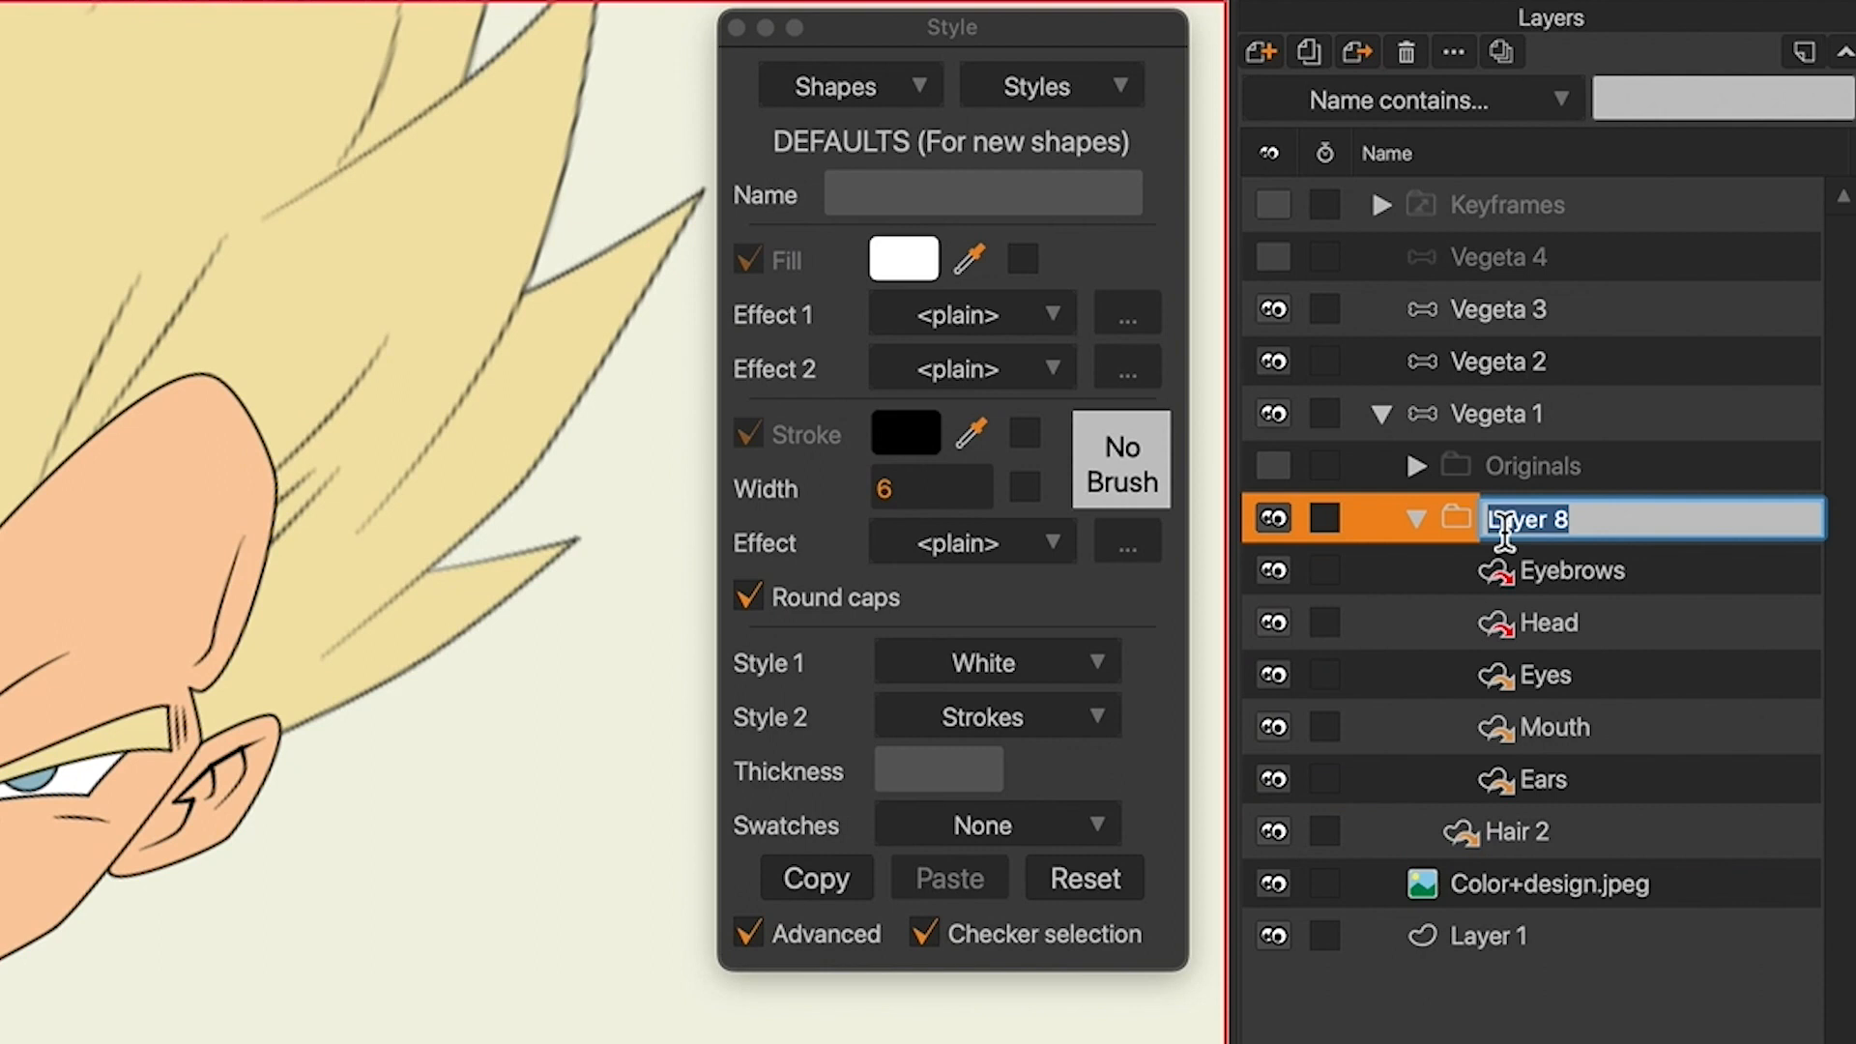
right_click(1528, 569)
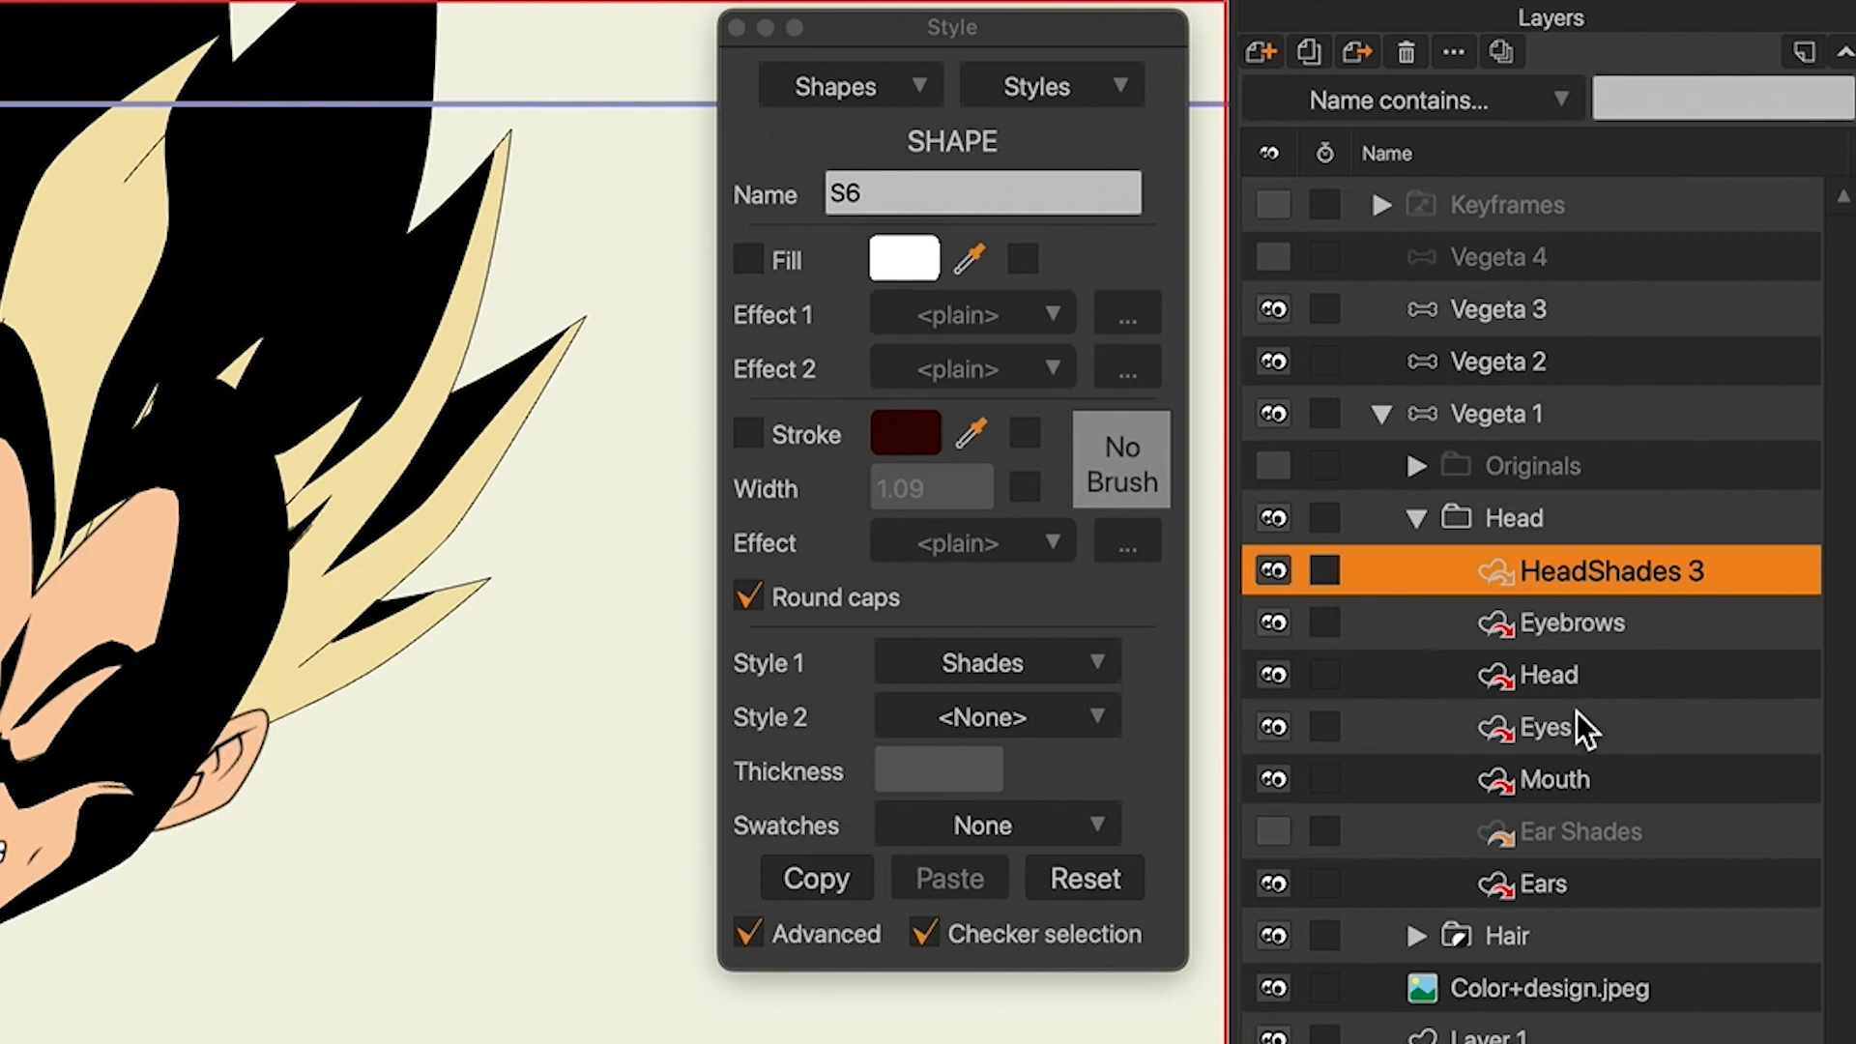
Switch between the Ear Shades and HeadShades 3 shade layers to check them
left_click(1586, 832)
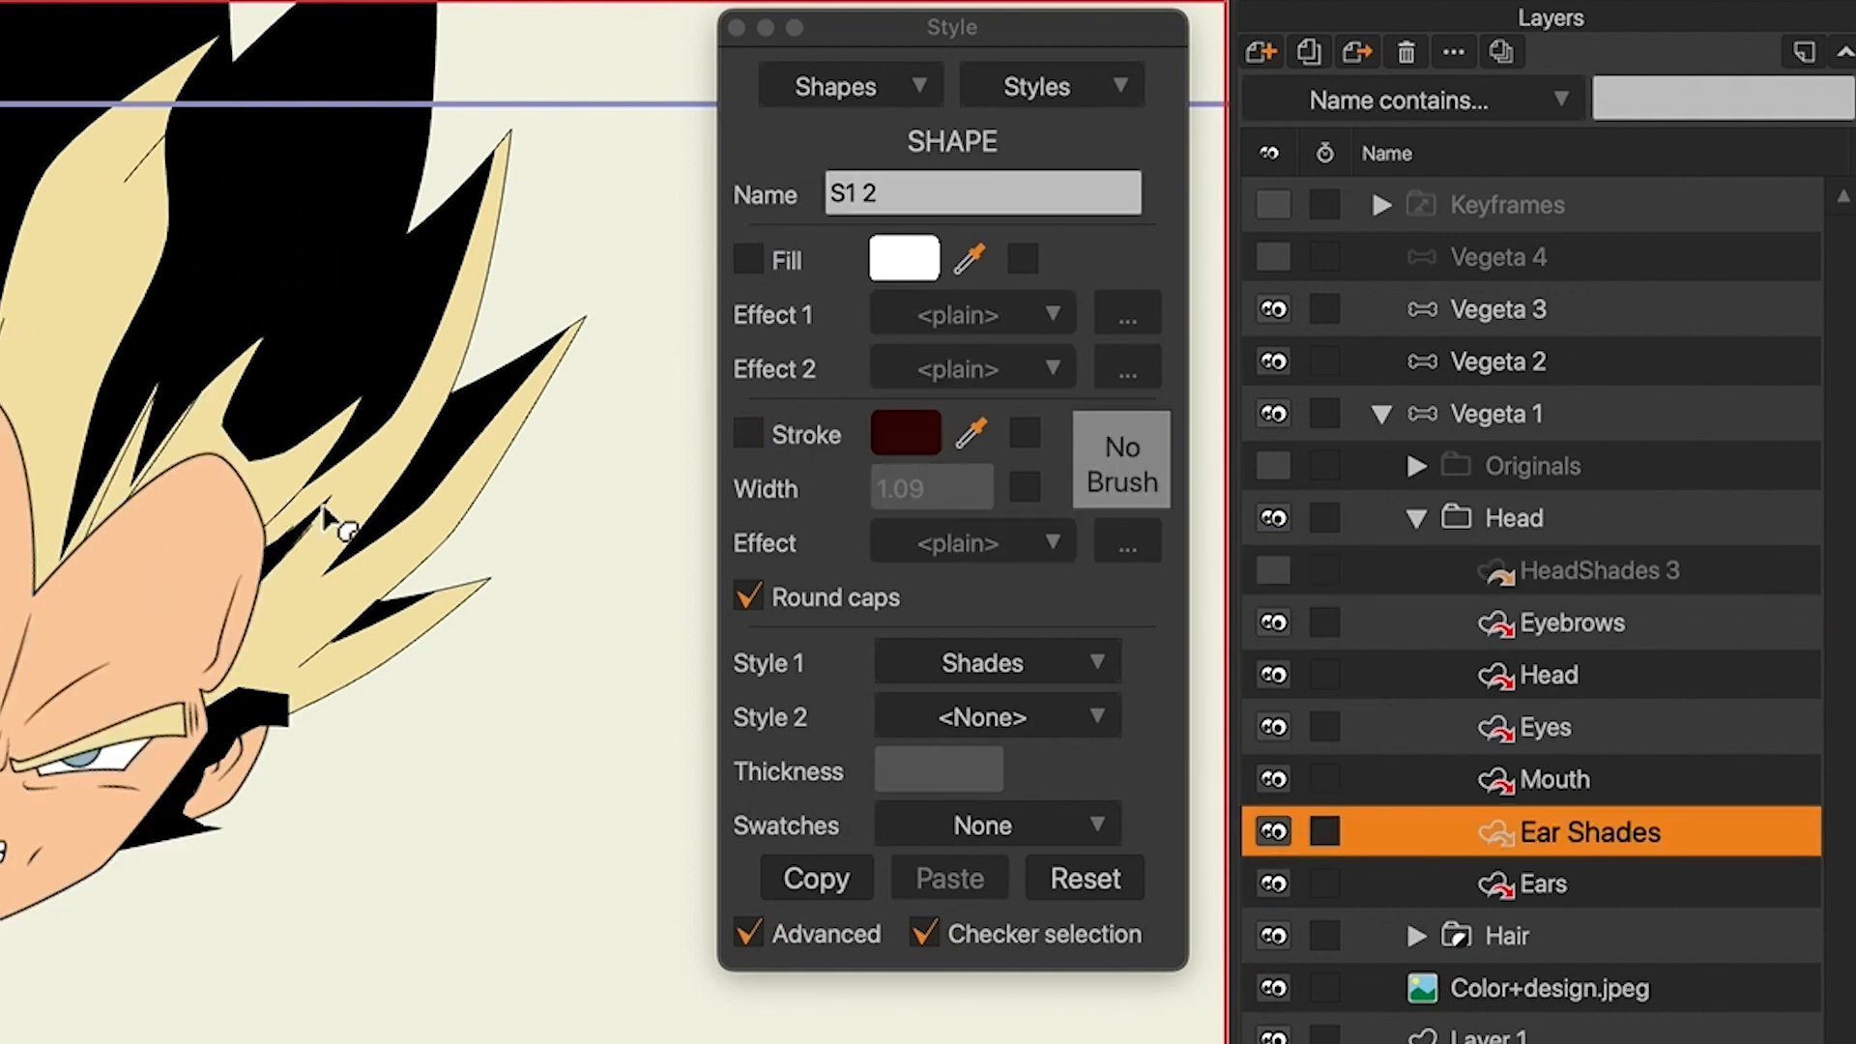
left_click(1604, 570)
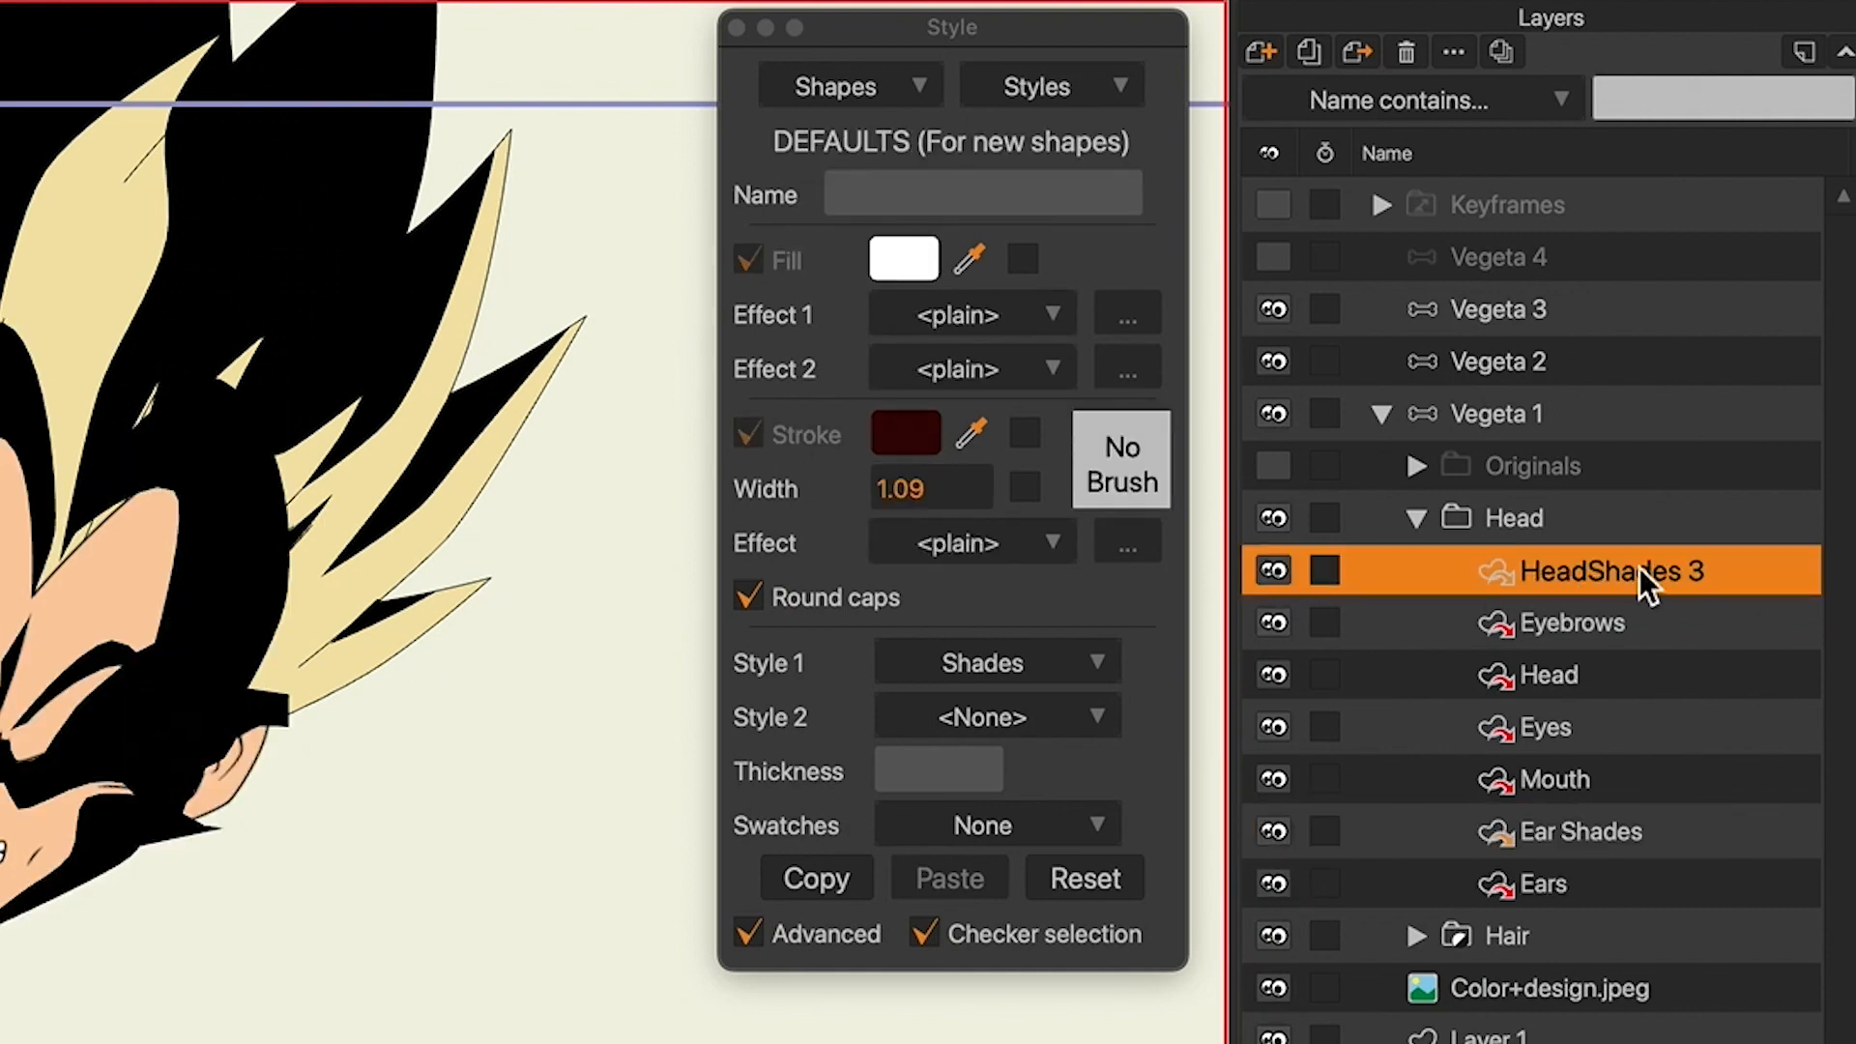
mouse_move(1572, 856)
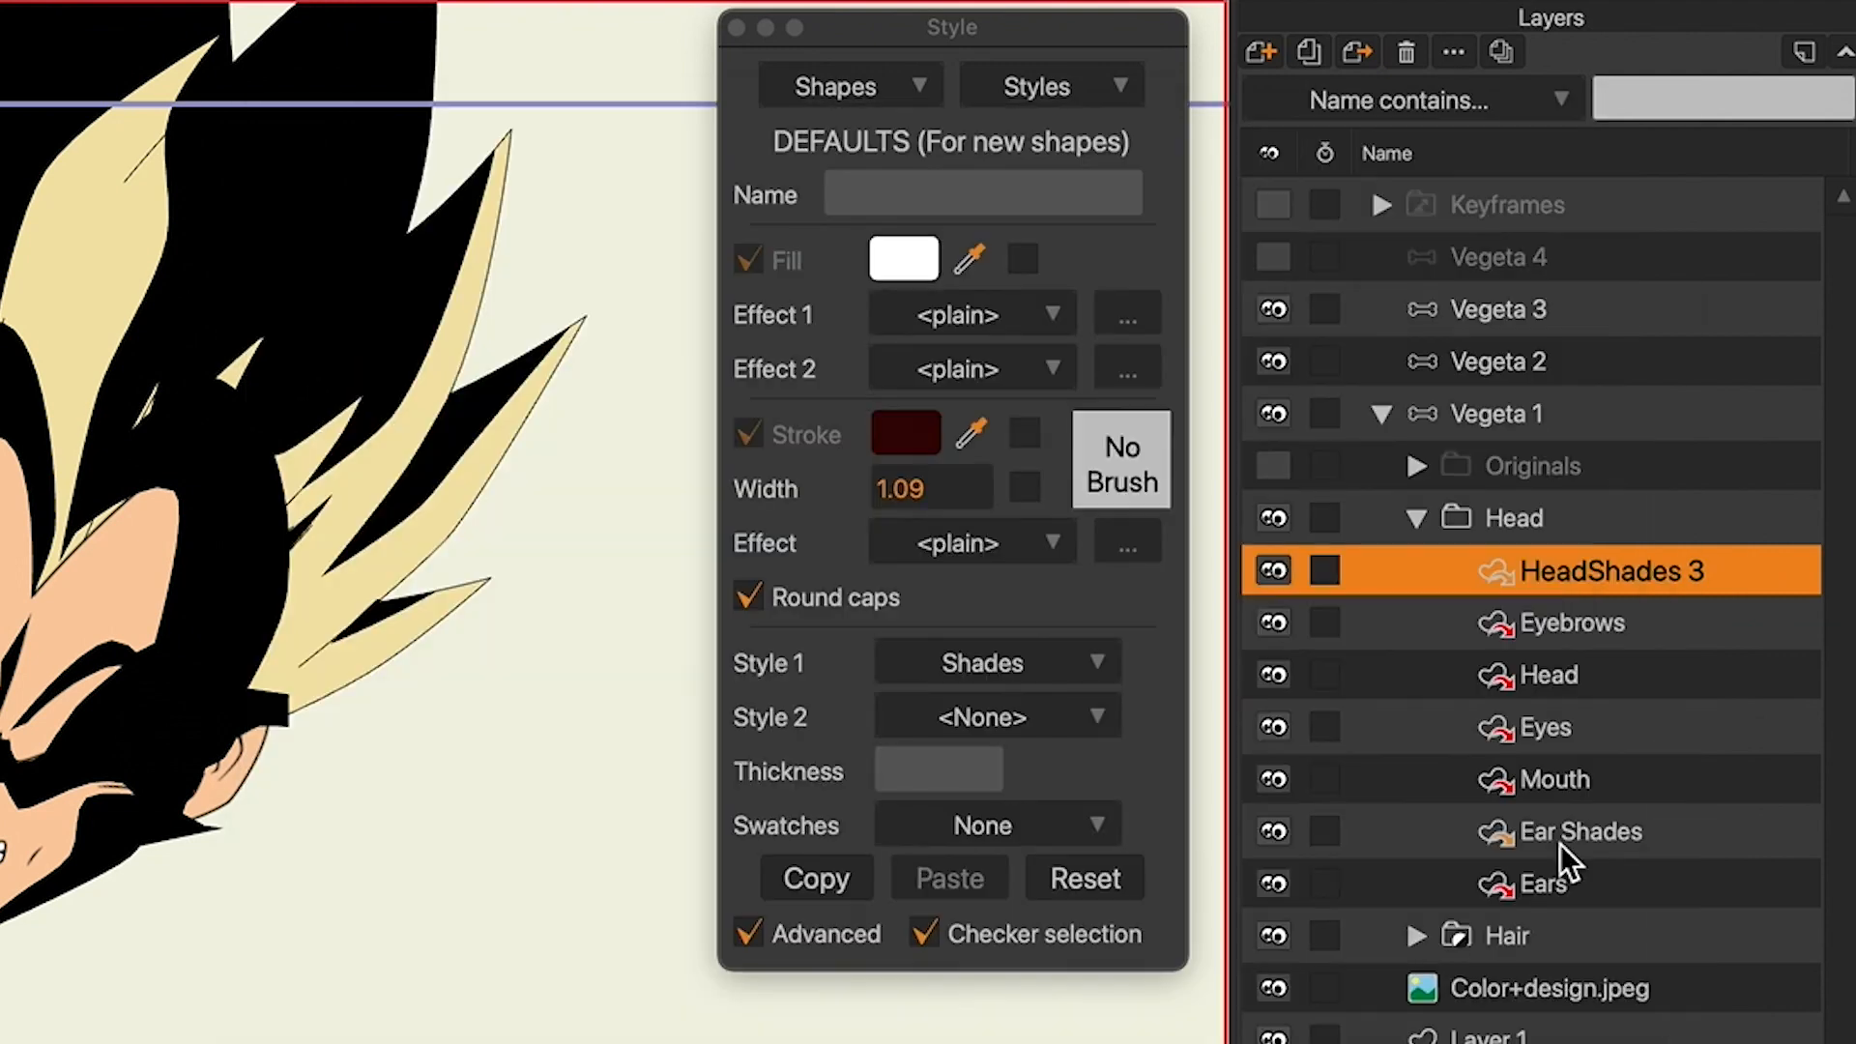
left_click(1585, 832)
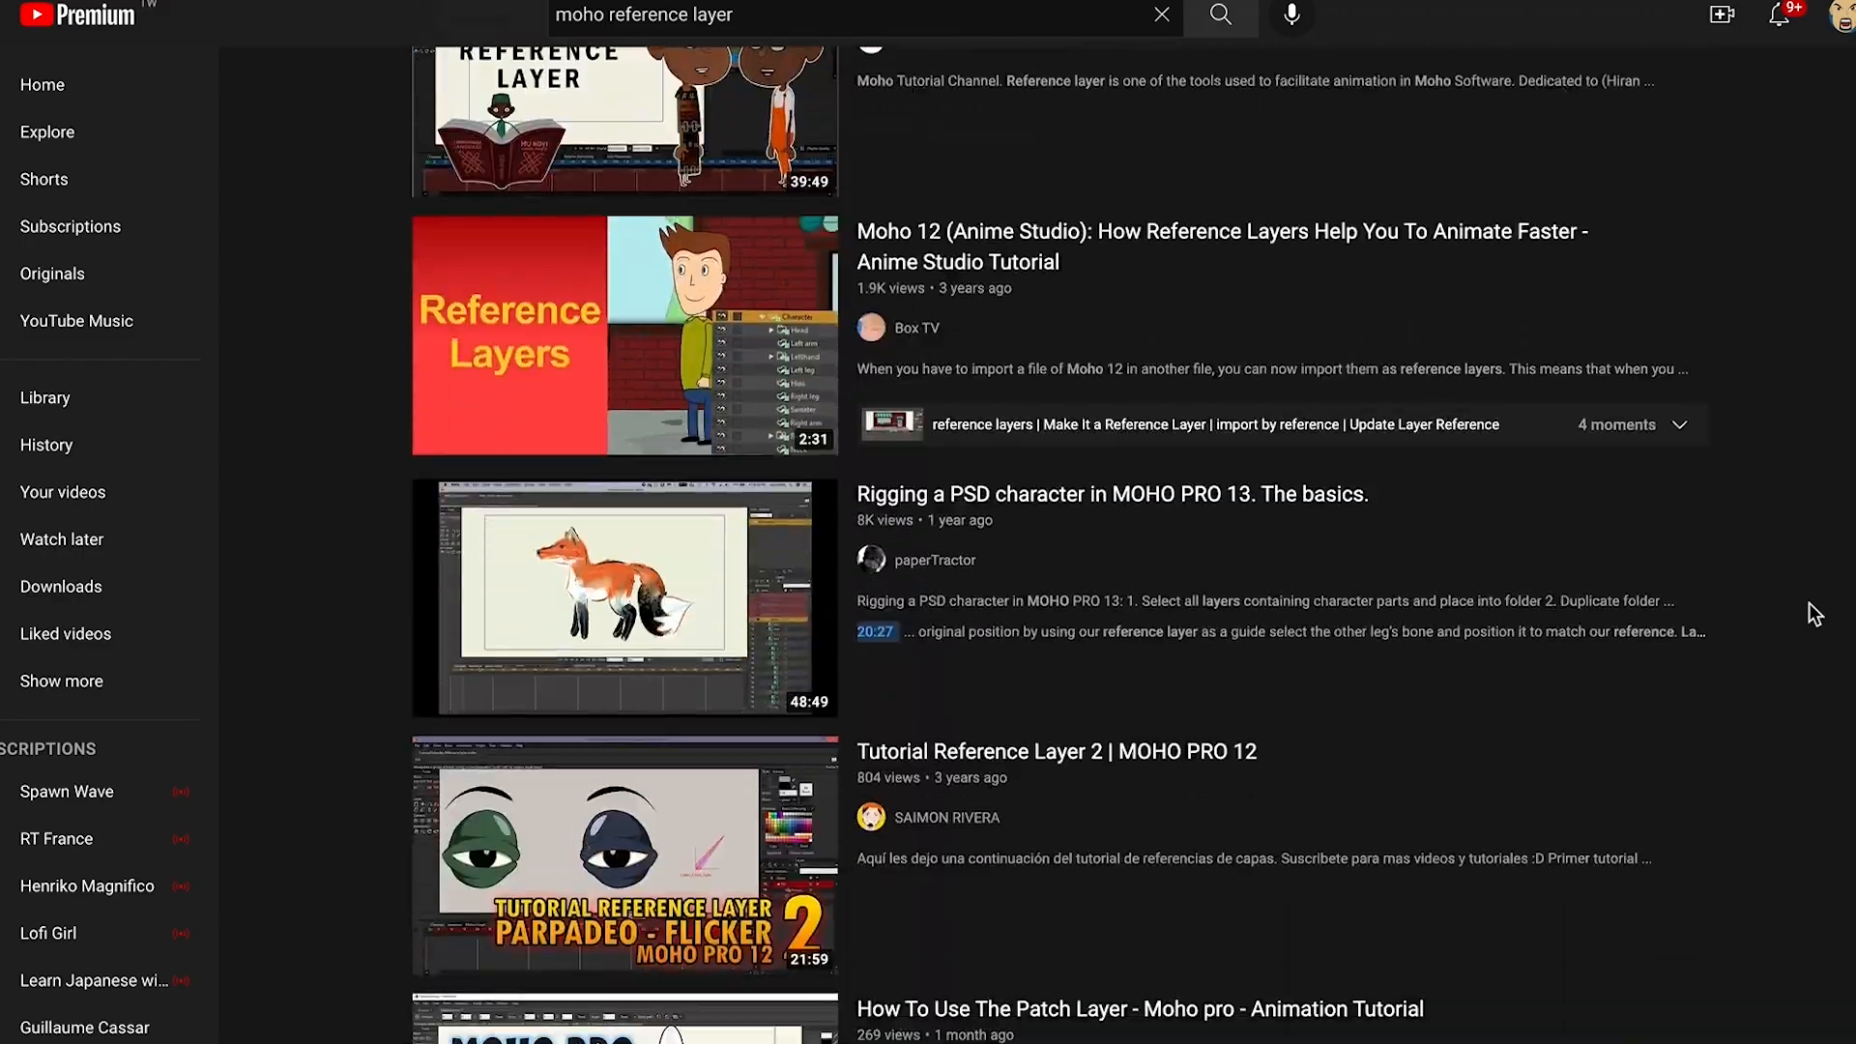
Scroll down the YouTube results for 'moho reference layer' tutorials
scroll("down", 3)
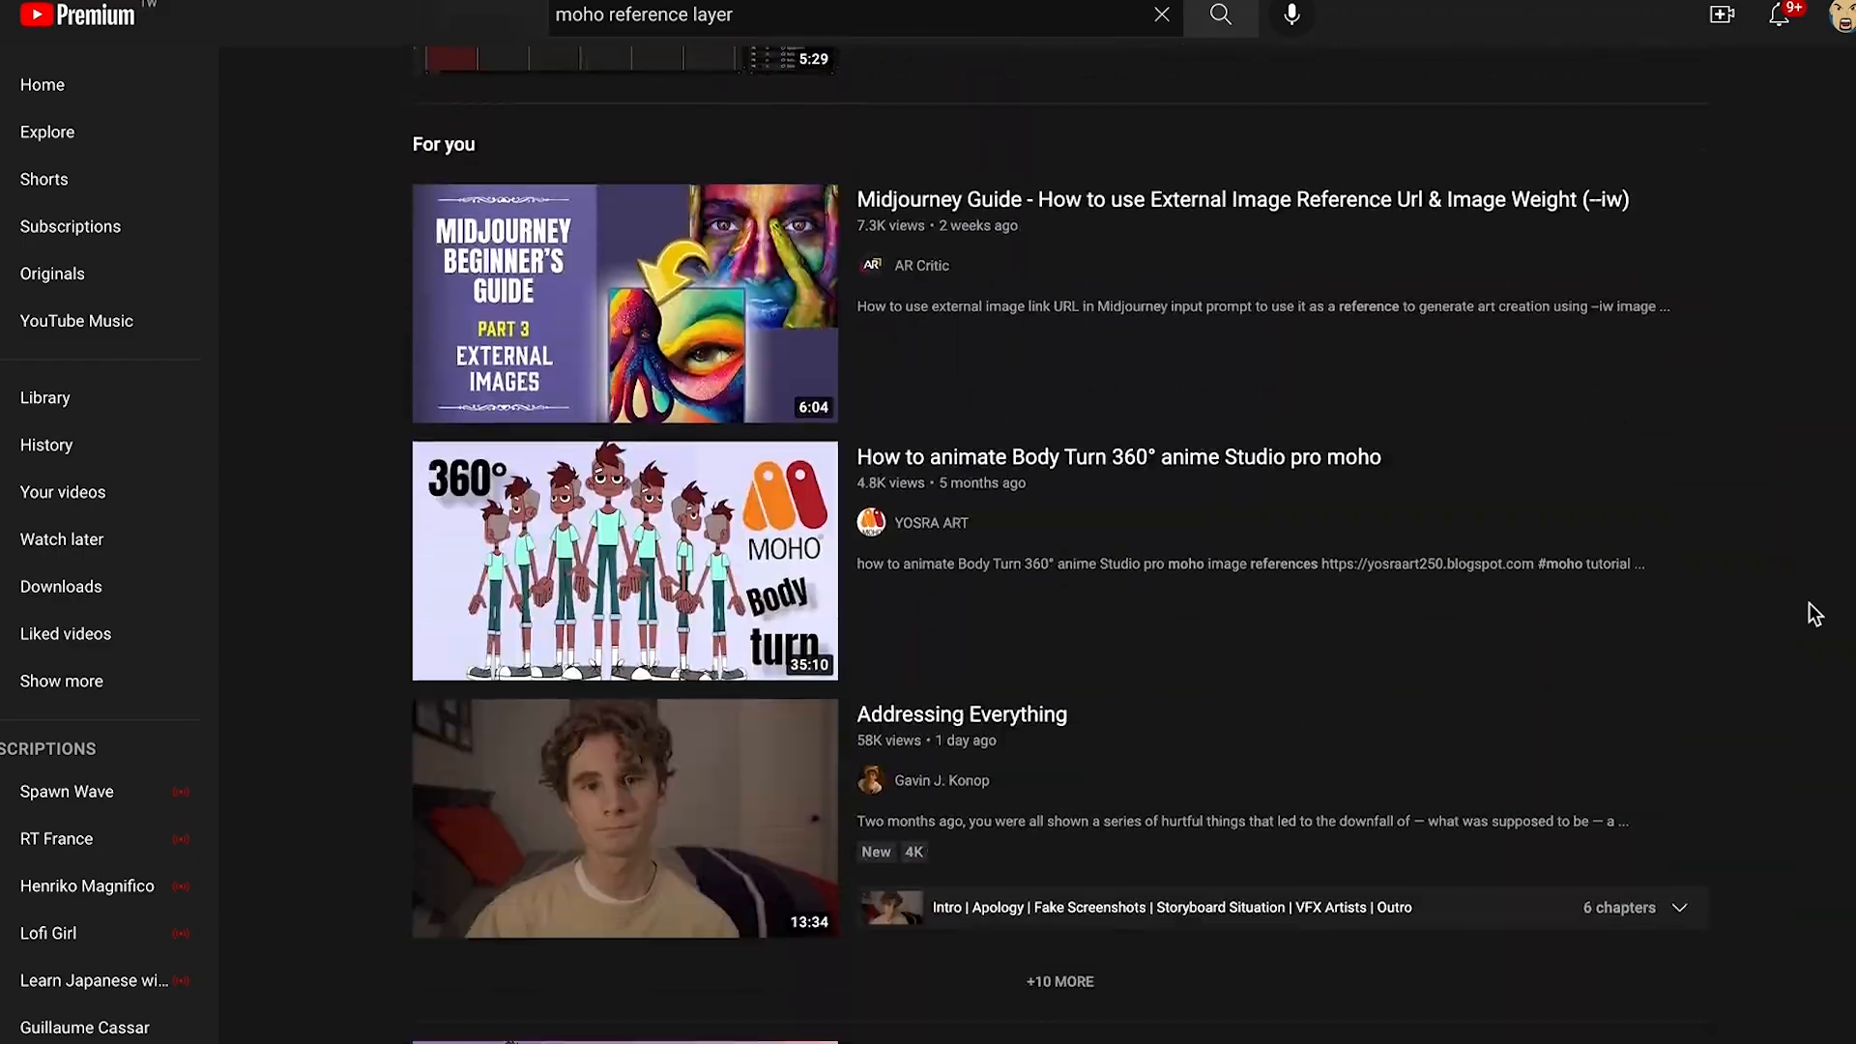
scroll("down", 3)
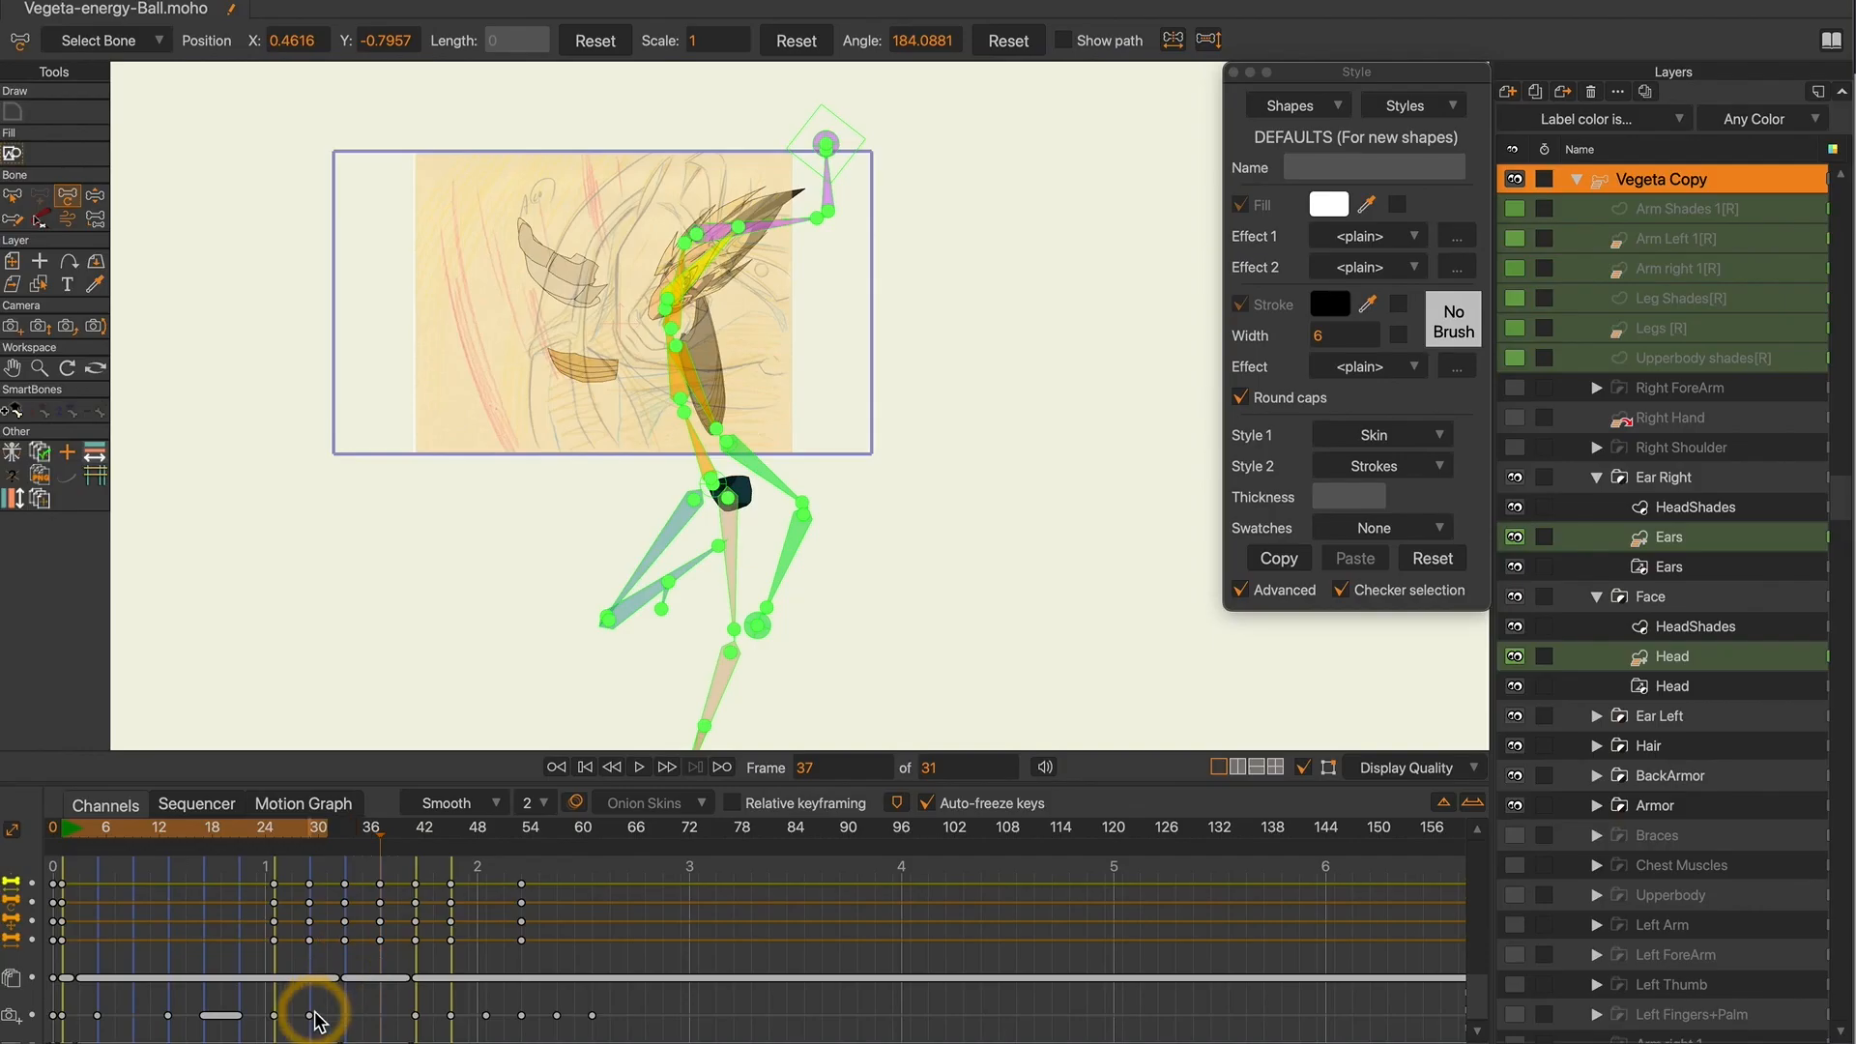
Jump to an existing bone-animation keyframe on Vegeta Copy's Channels timeline
left_click(410, 826)
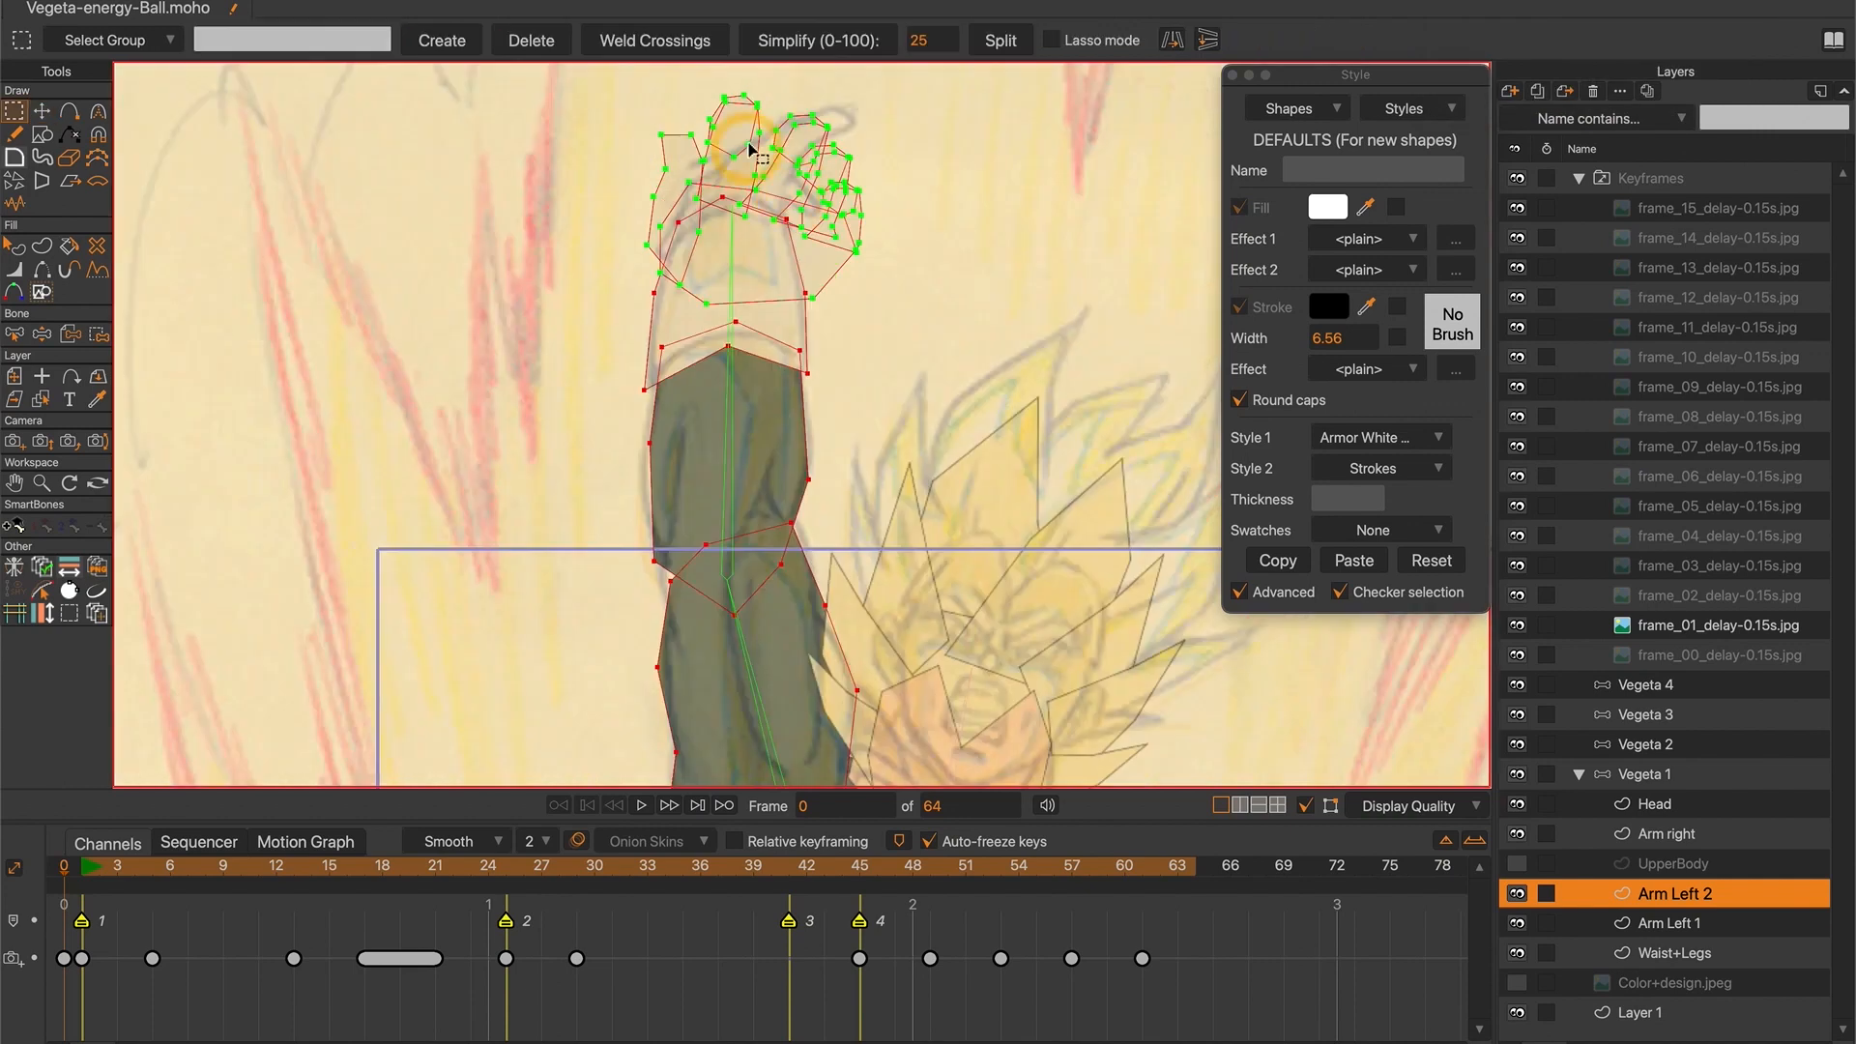
Lasso-select the raised fist points in Arm Left 2, then scroll the GameXAnime download page
left_click_drag(758, 155, 419, 250)
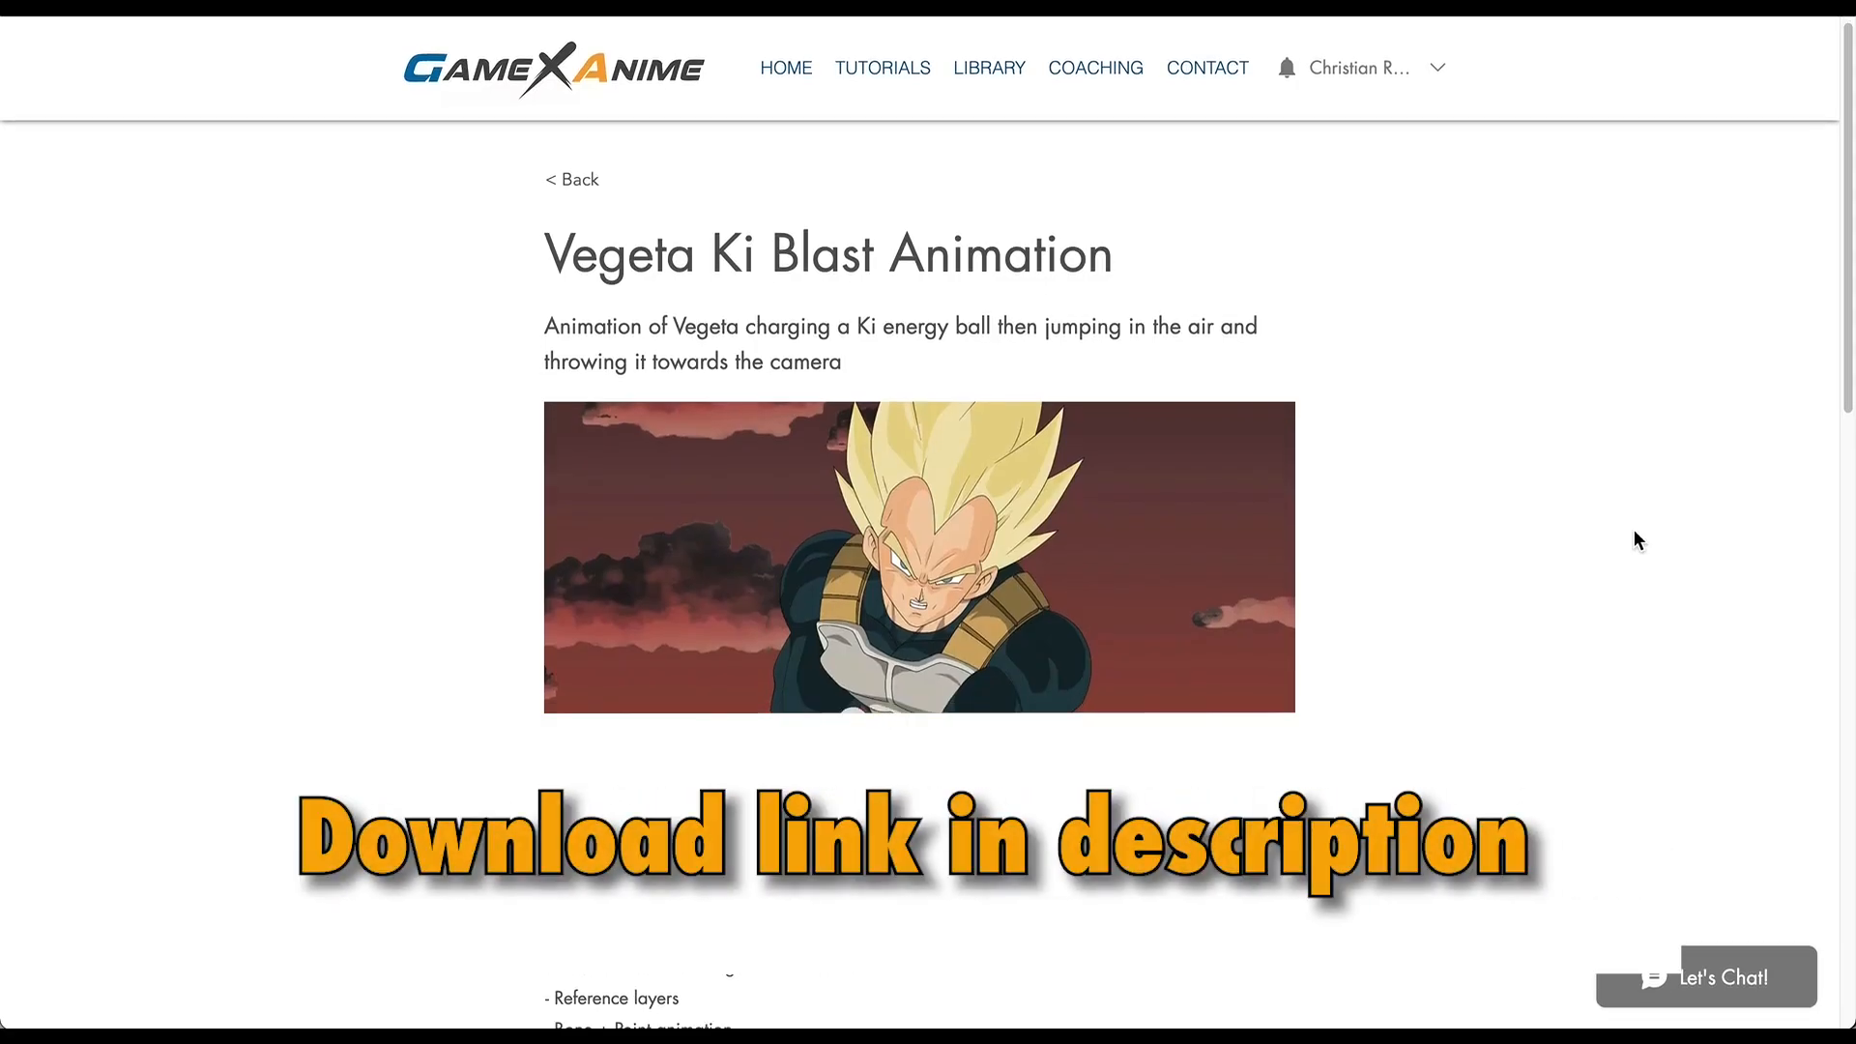
scroll("down", 3)
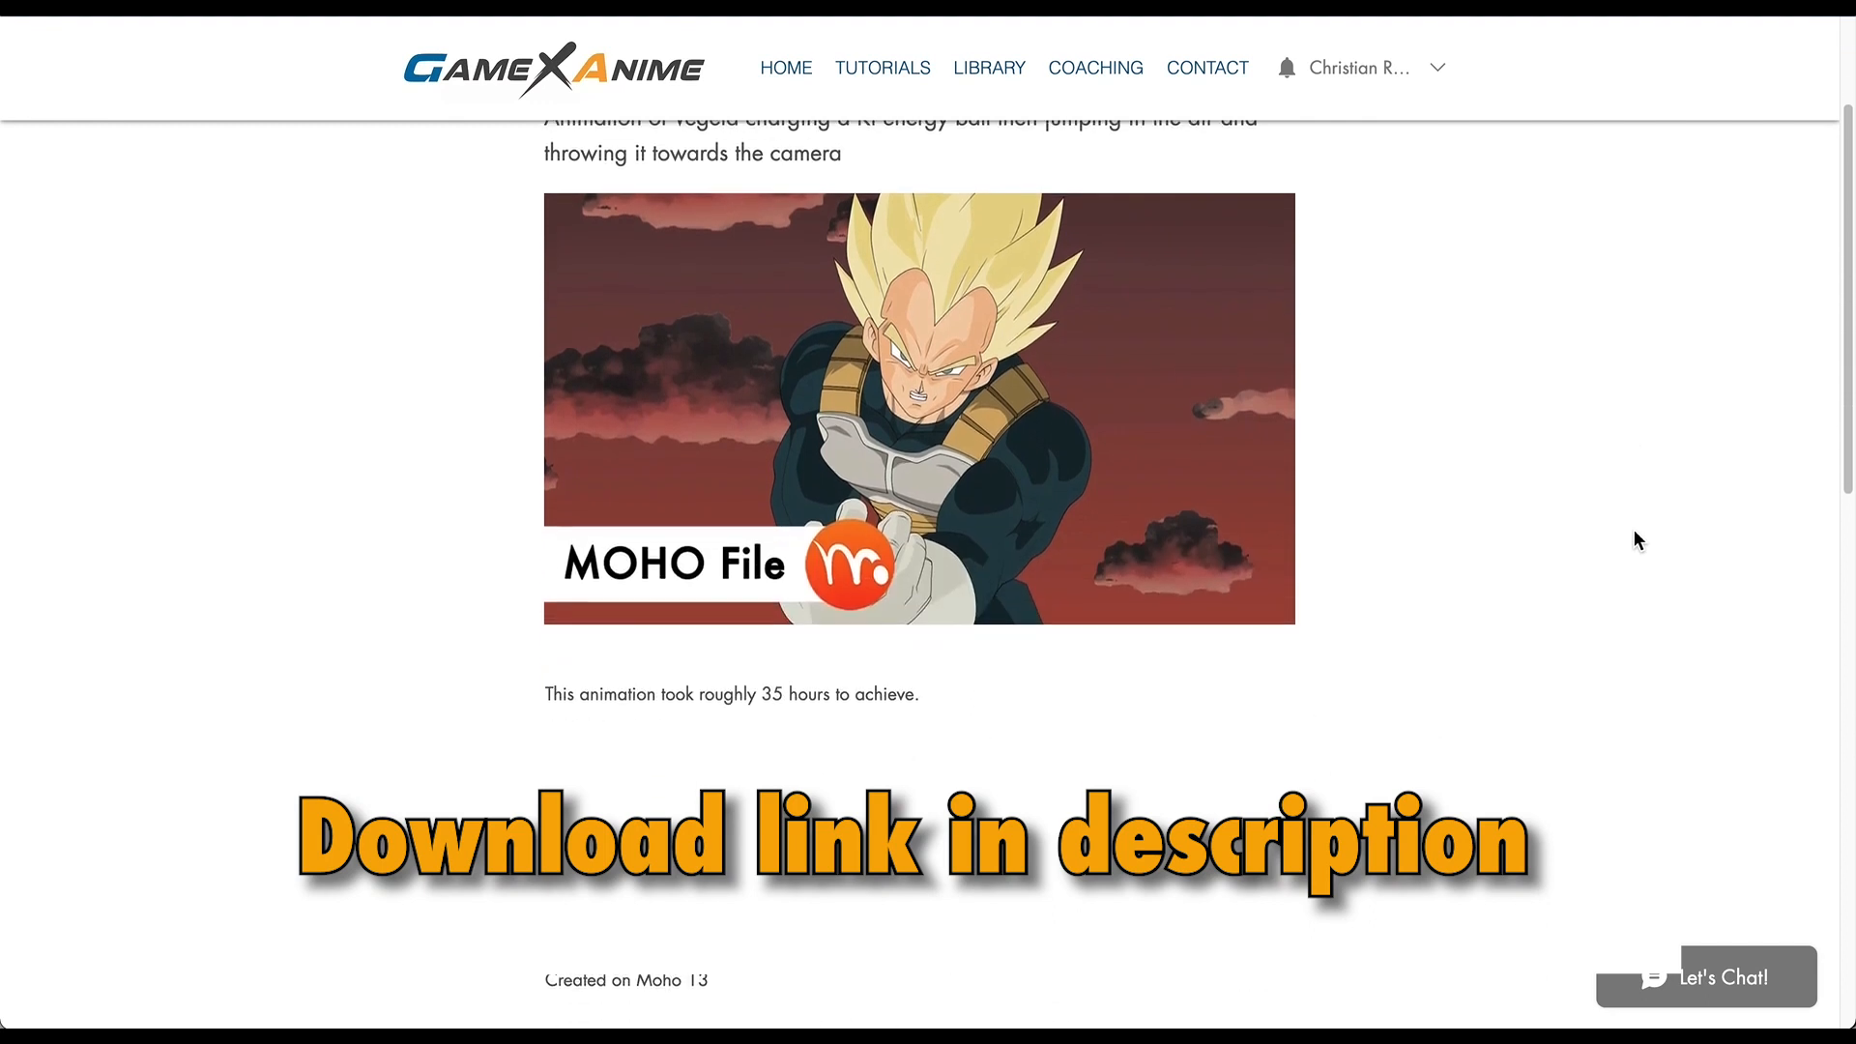